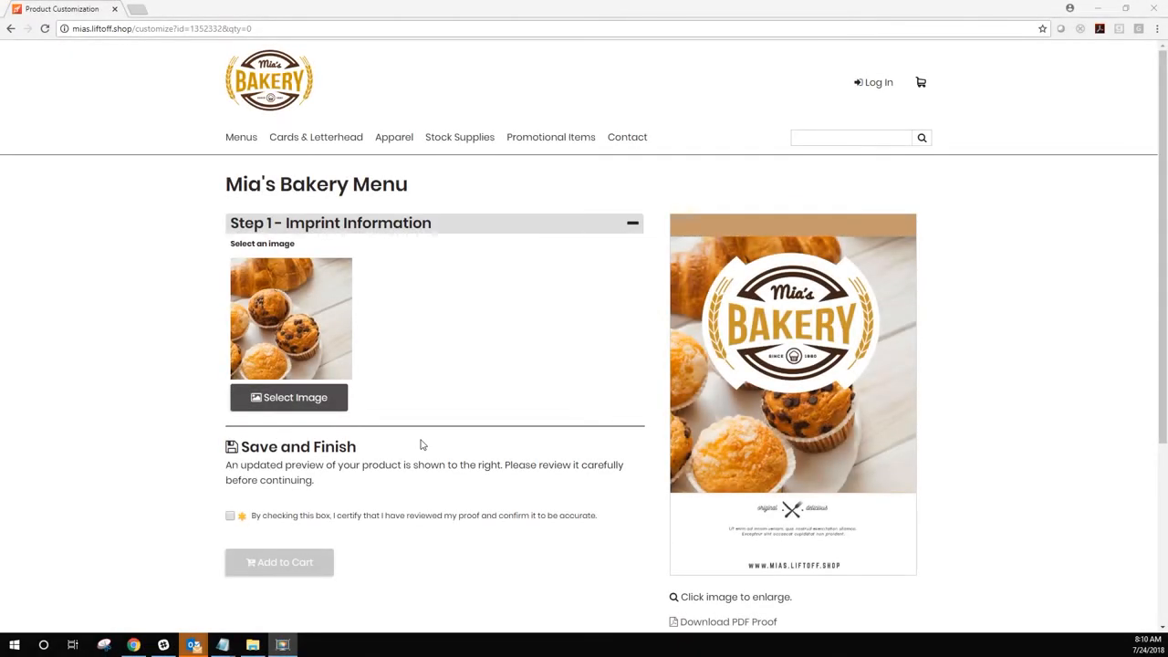
- Choose the donut photo from the cover image gallery as the menu cover
{"action": "left_click", "coordinate": [288, 398]}
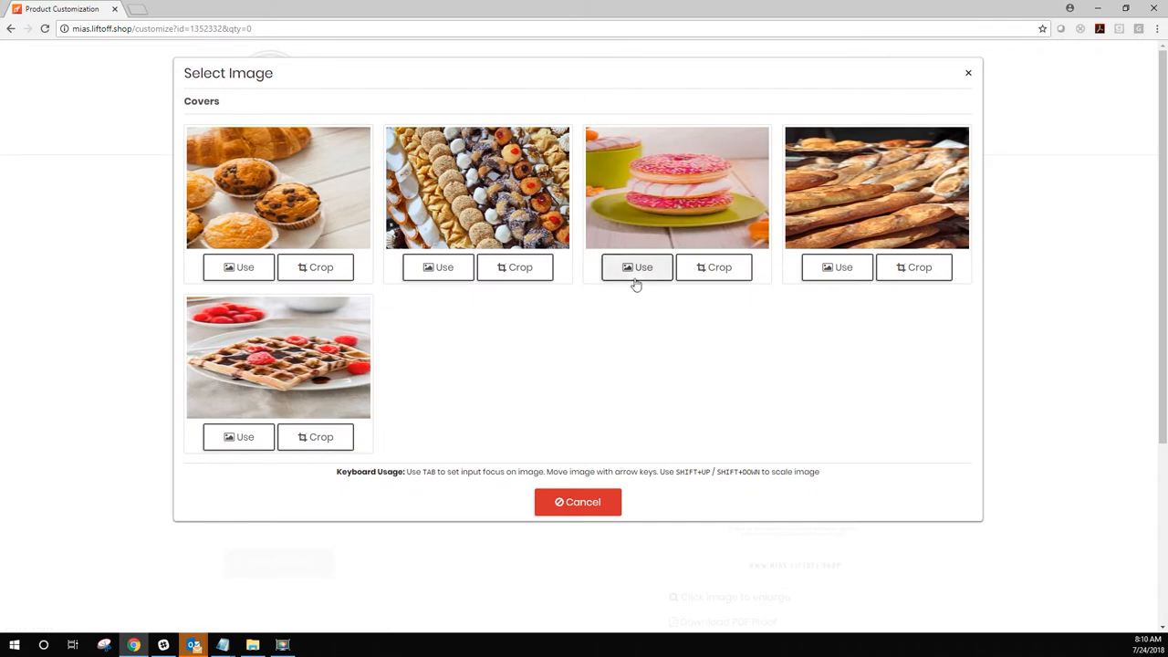
{"action": "left_click", "coordinate": [635, 266]}
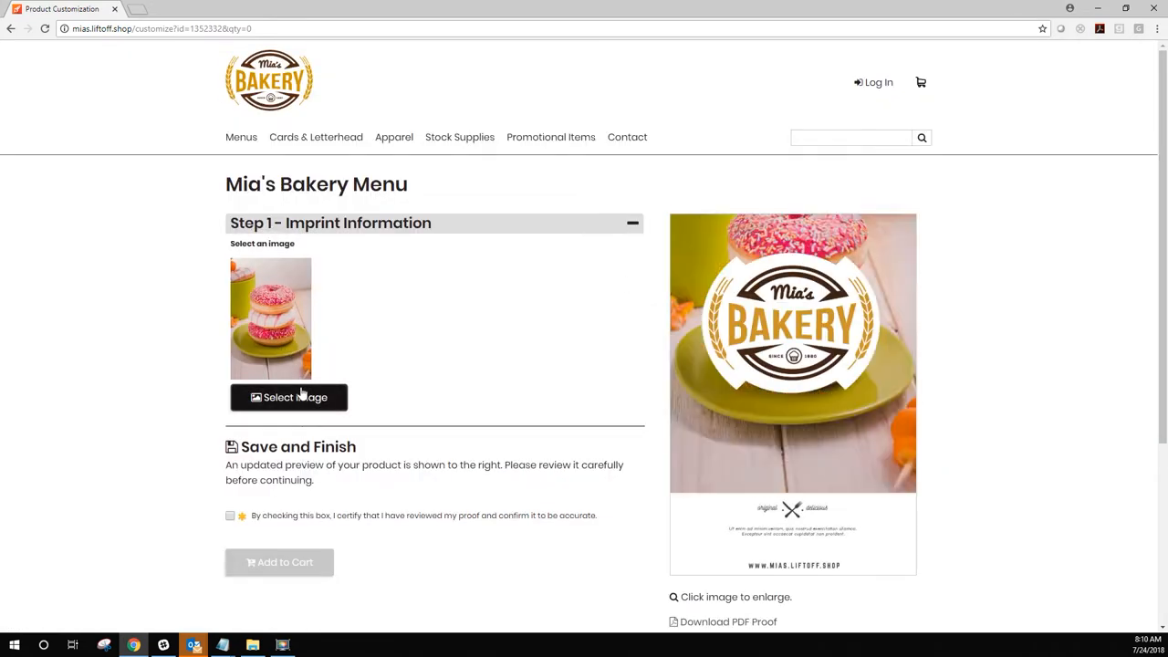
- Replace the cover with a cropped version of the baguette photo from the gallery
{"action": "left_click", "coordinate": [288, 397]}
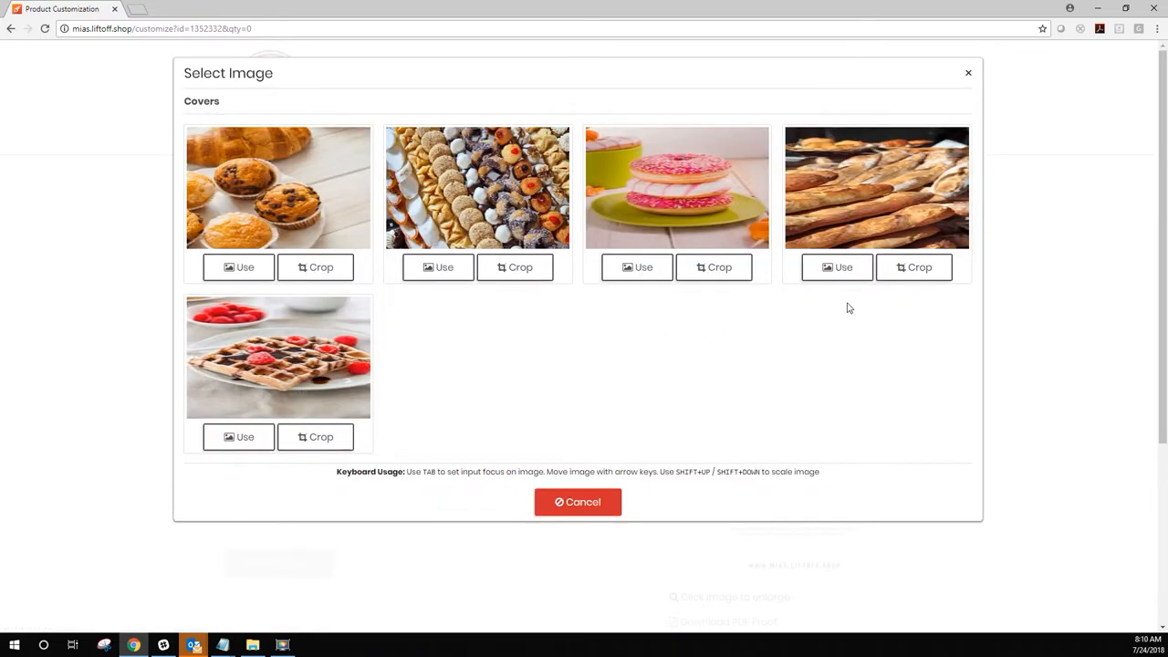
{"action": "left_click", "coordinate": [912, 266]}
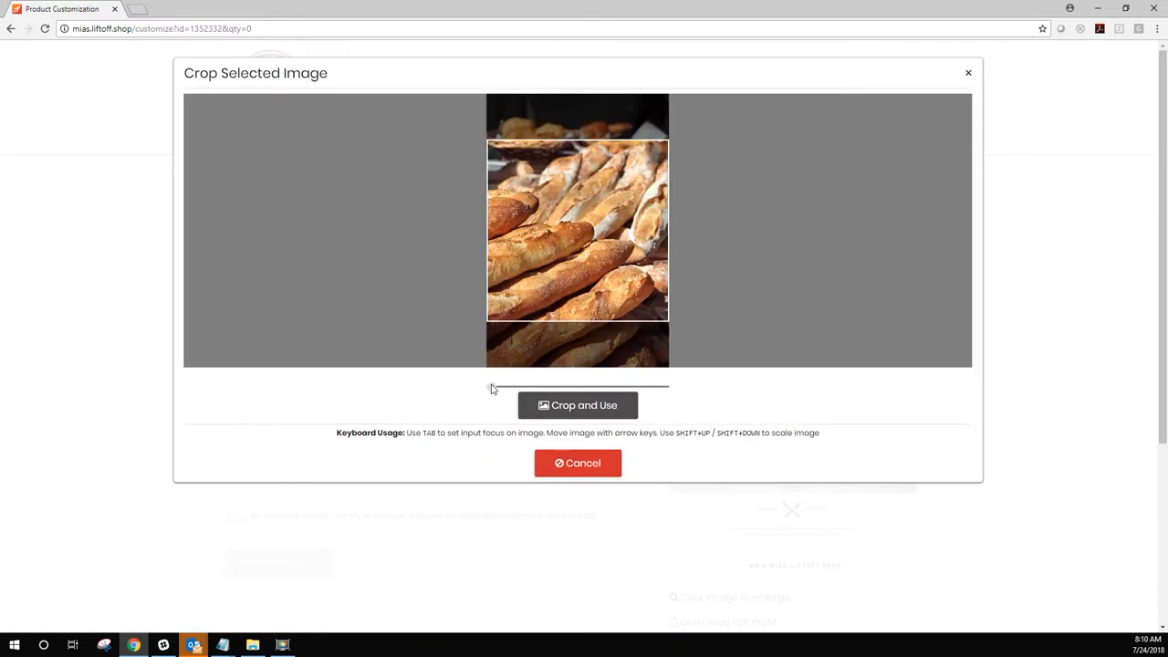
{"action": "left_click", "coordinate": [577, 405]}
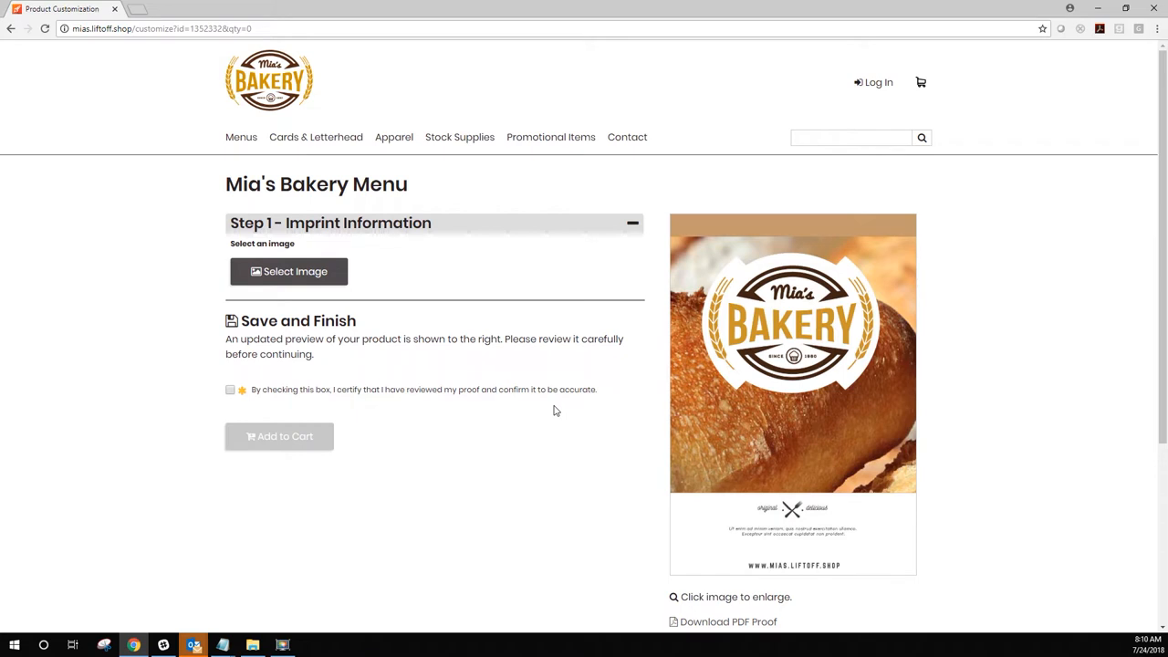
{"action": "mouse_move", "coordinate": [551, 409]}
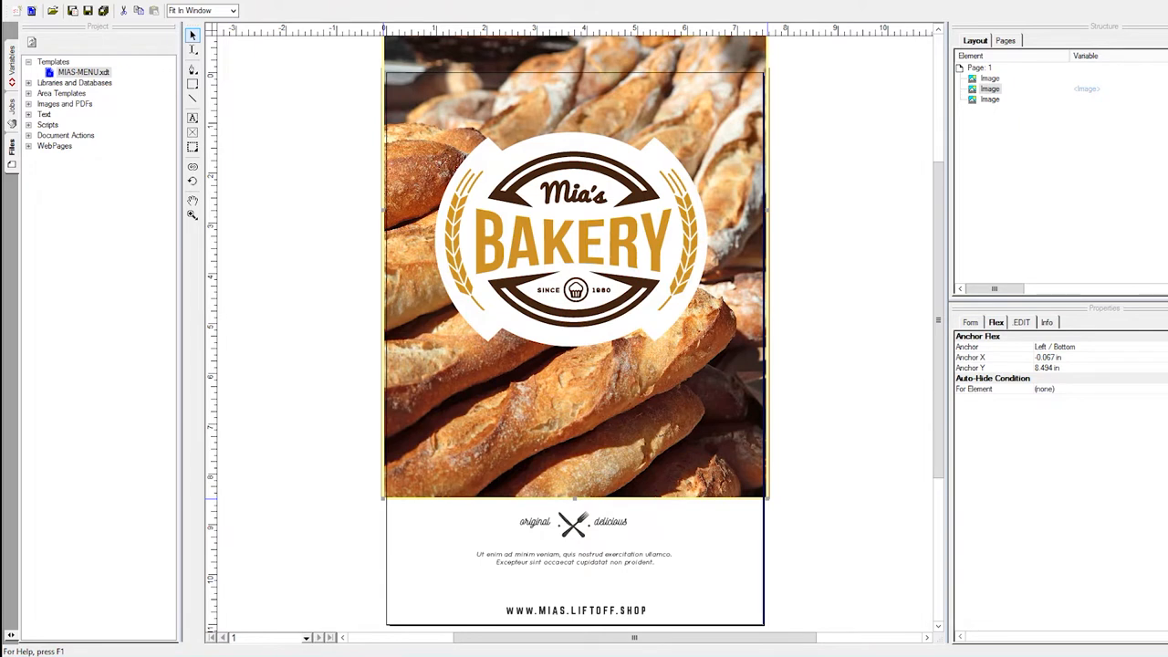
{"action": "mouse_move", "coordinate": [613, 319]}
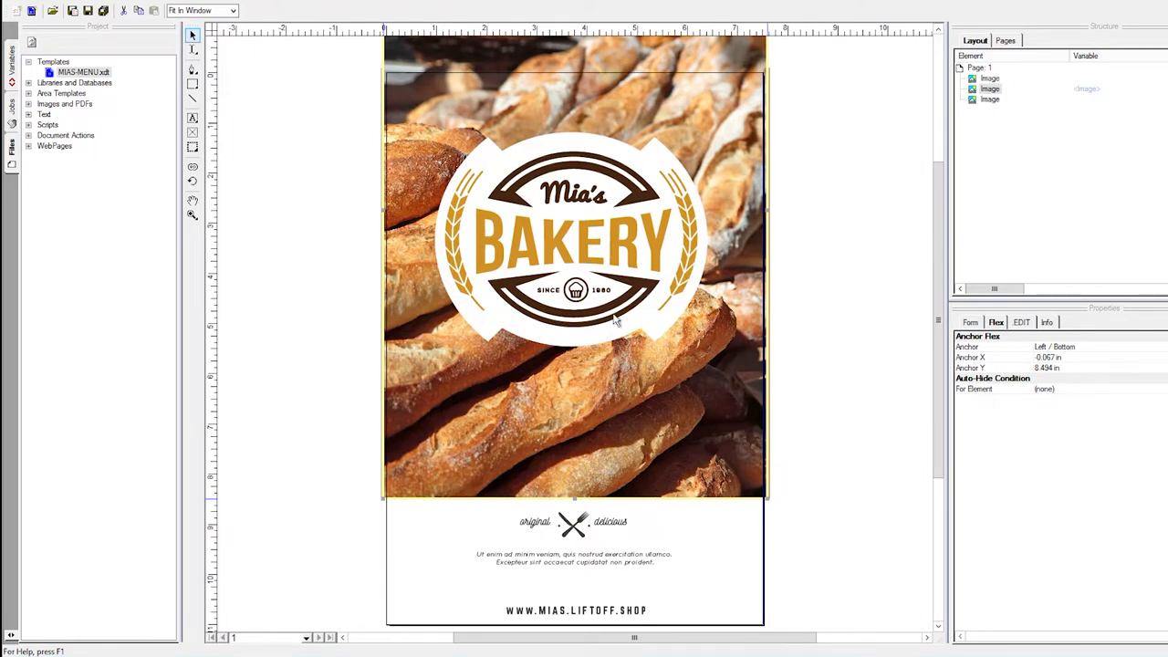
- Show the Variables list of the Mia's Bakery menu template, revealing the Image variable
{"action": "left_click", "coordinate": [9, 62]}
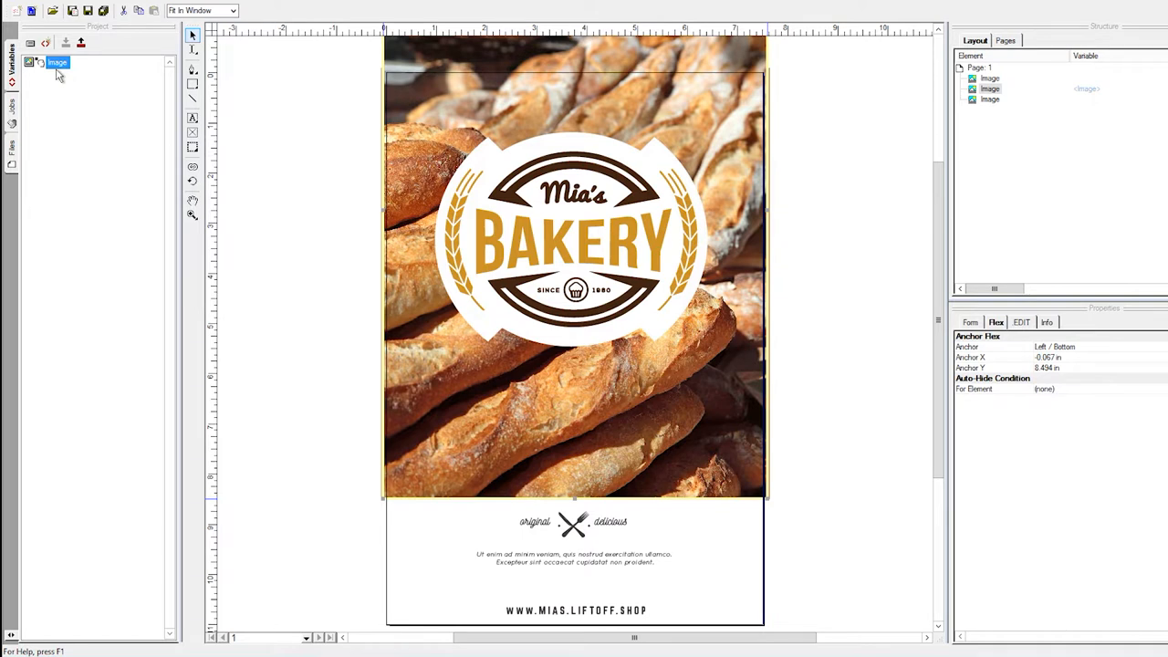
{"action": "mouse_move", "coordinate": [75, 80]}
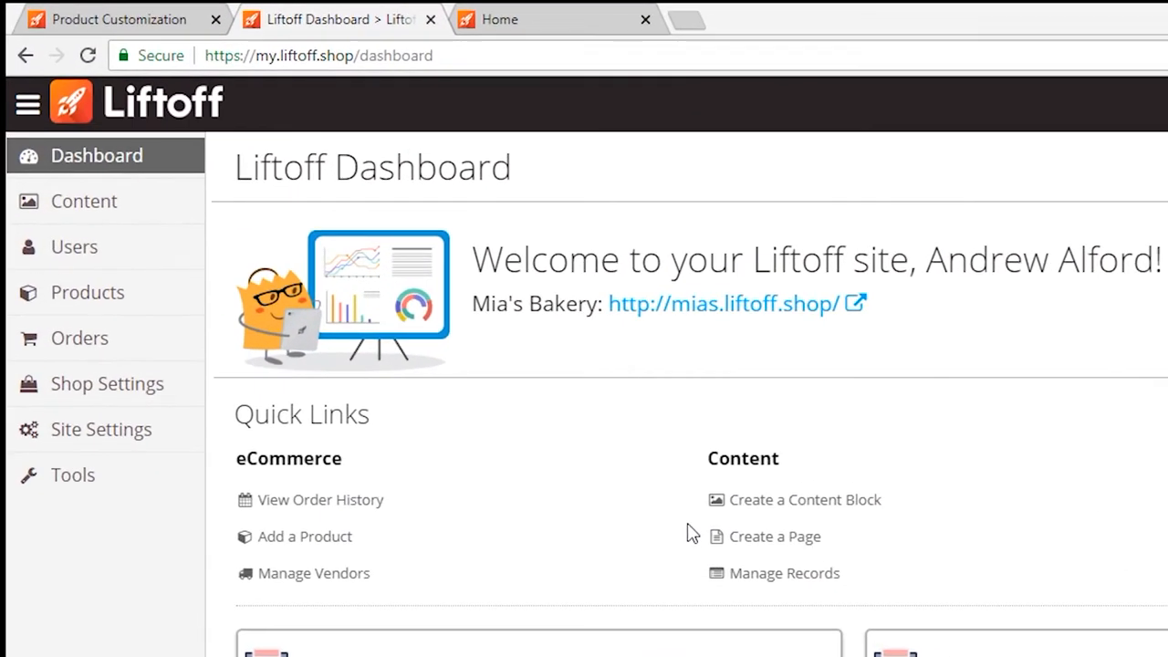
- Navigate to the Records list under the site's Content section
{"action": "left_click", "coordinate": [84, 200]}
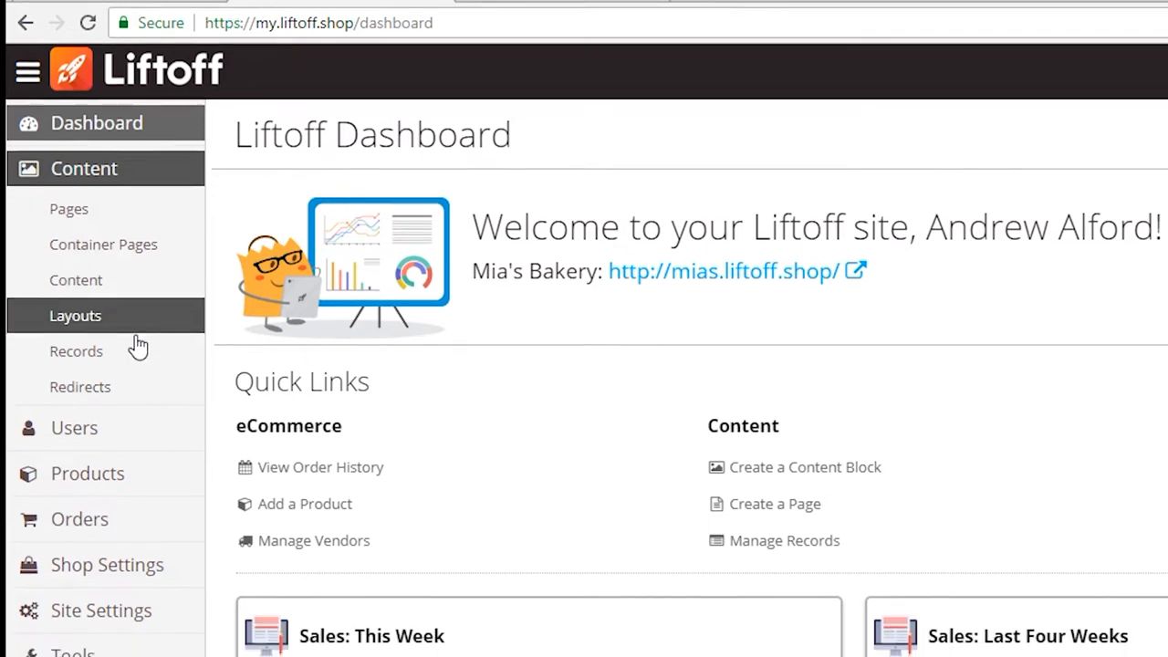
{"action": "left_click", "coordinate": [76, 350]}
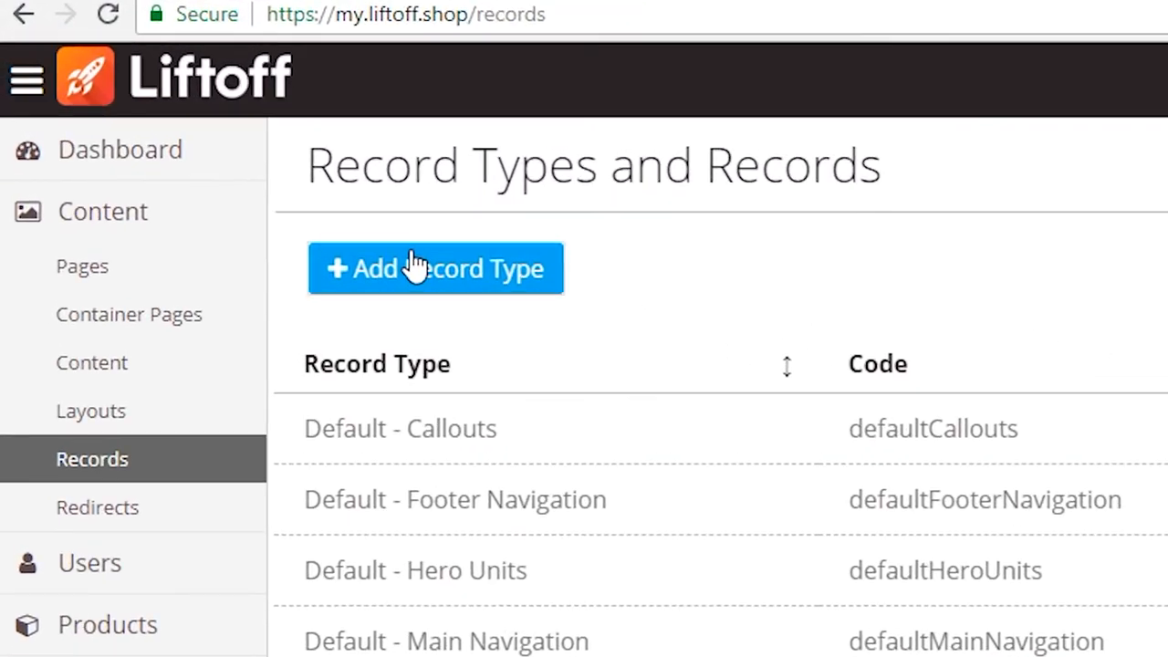
- Create a new record type named Images and save it, opening its empty field list
{"action": "left_click", "coordinate": [435, 269]}
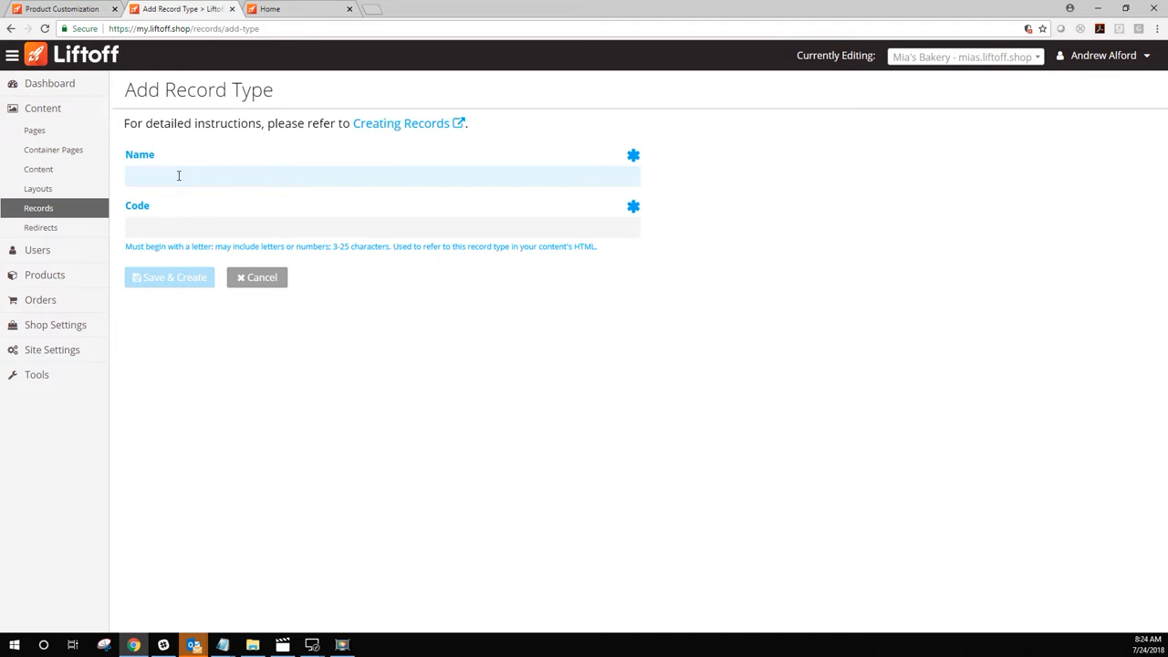
{"action": "type", "text": "Images"}
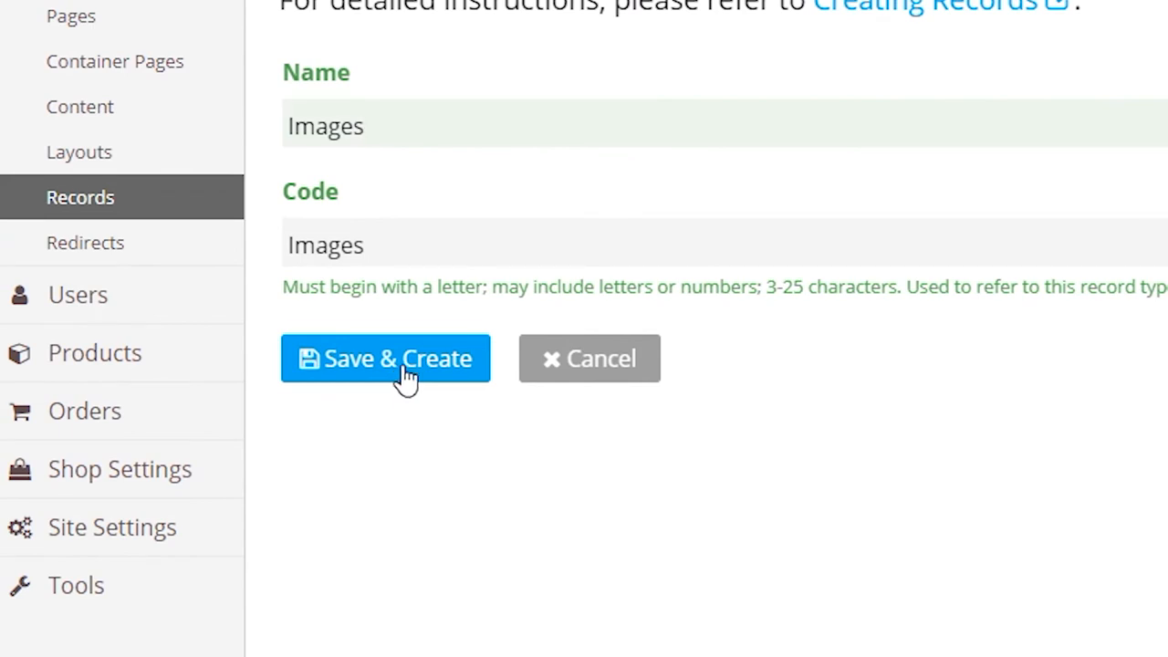
{"action": "left_click", "coordinate": [386, 358]}
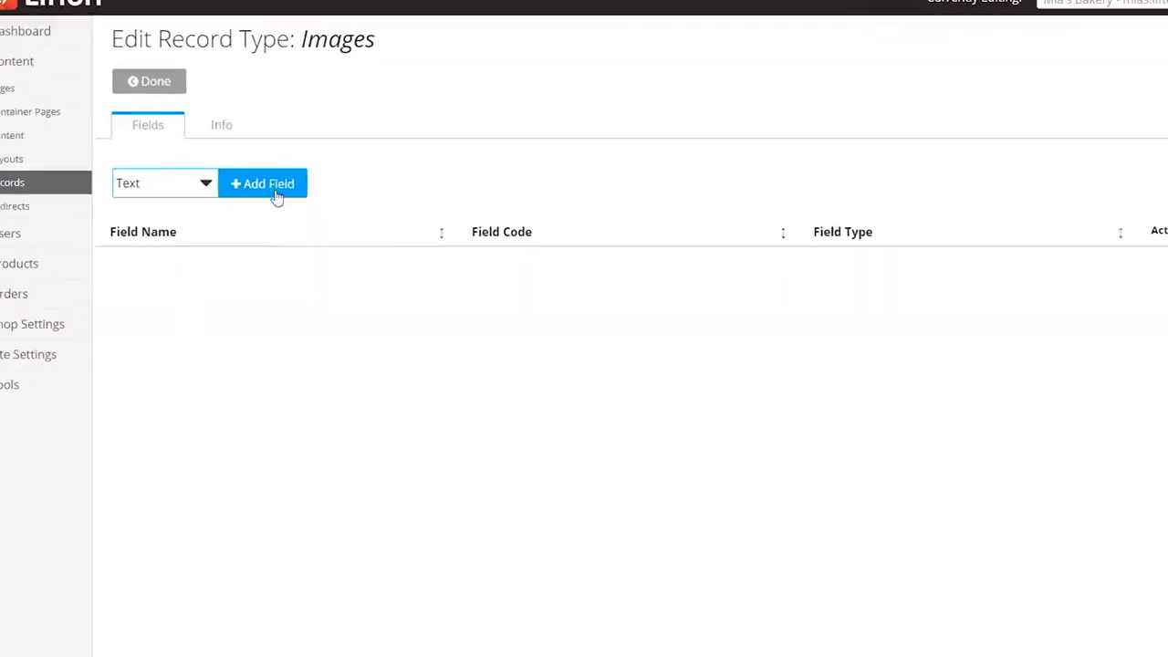
- Add a text field named Category to the Images record type and save it
{"action": "left_click", "coordinate": [262, 182]}
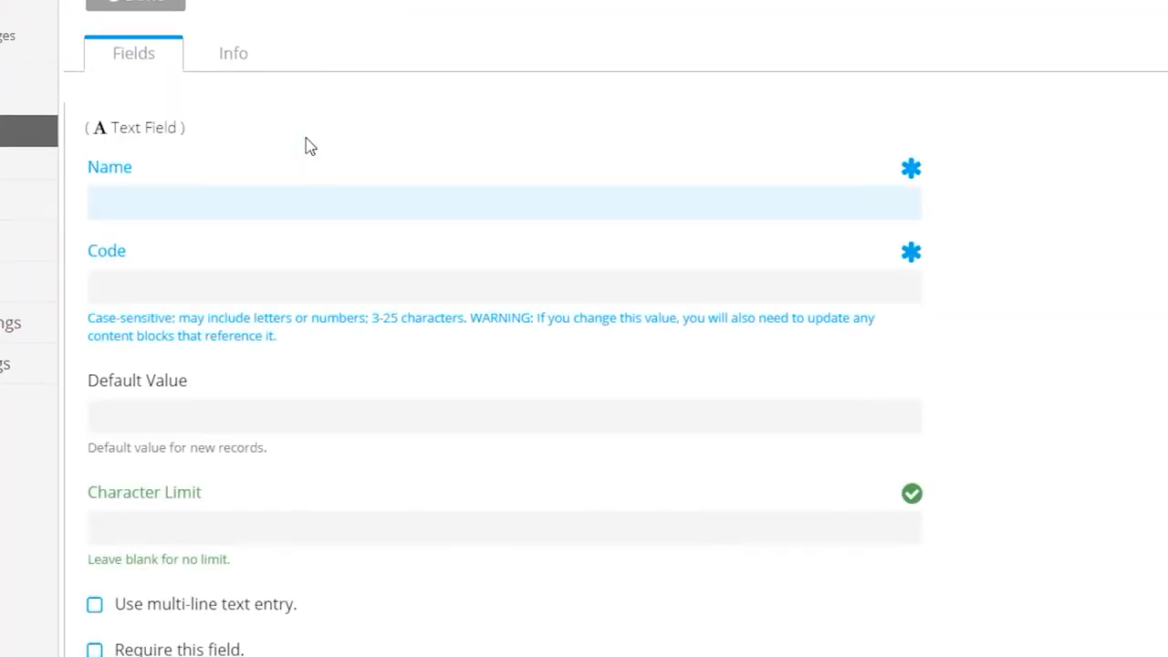
{"action": "left_click", "coordinate": [297, 201]}
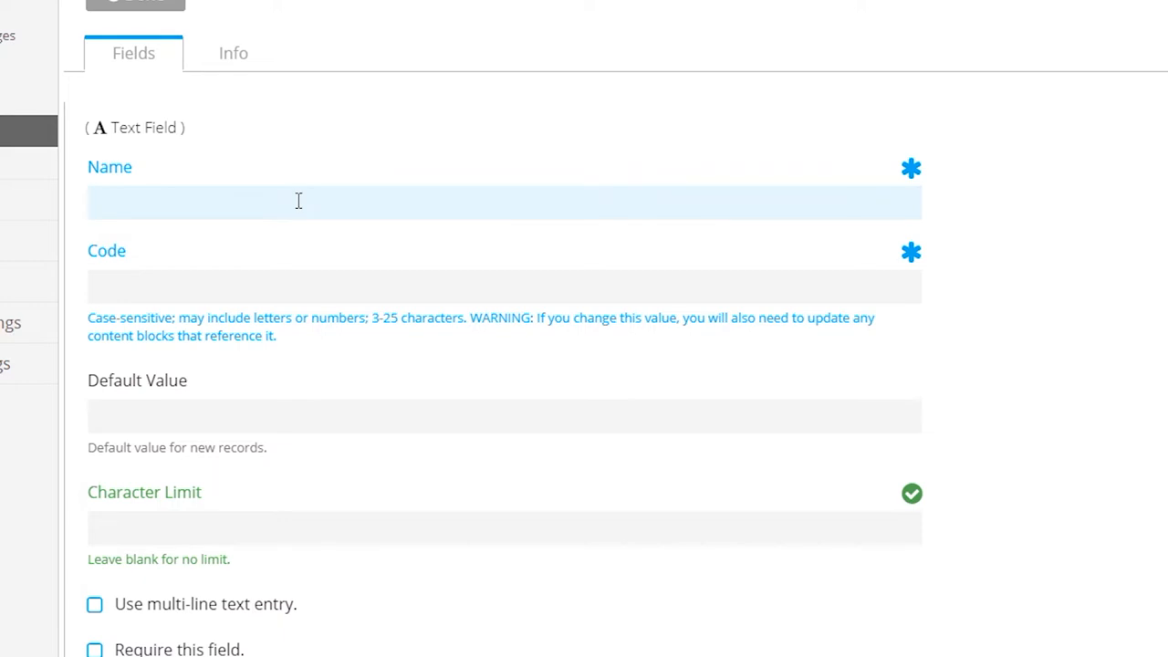
{"action": "type", "text": "Category"}
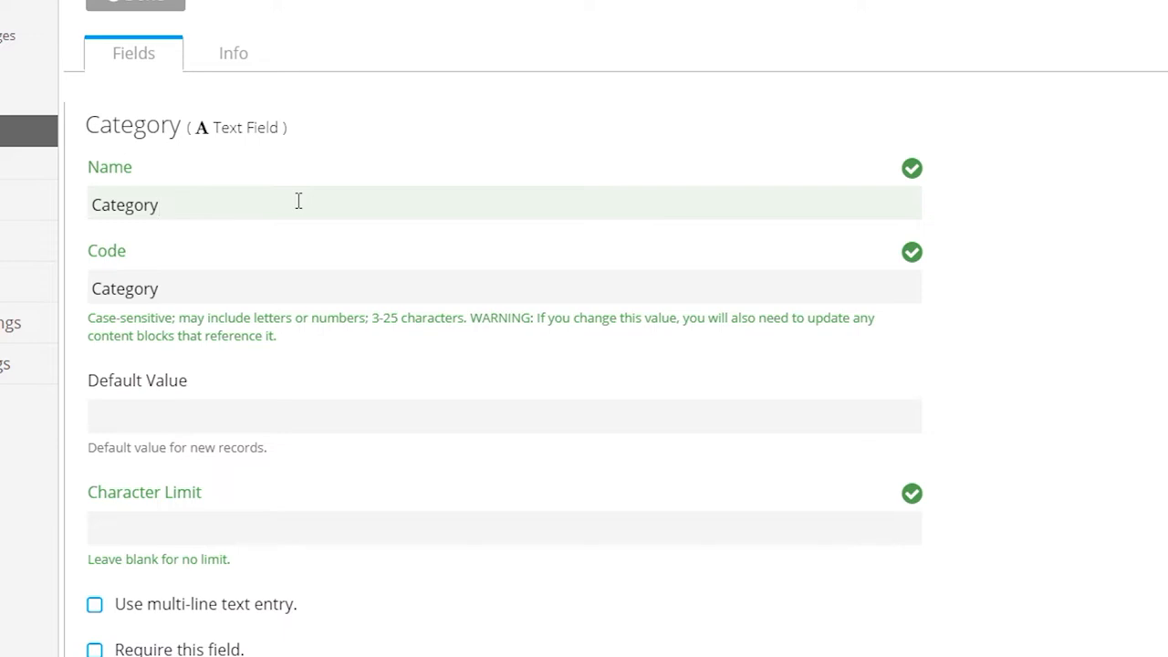
{"action": "scroll", "scroll_direction": "down", "scroll_amount": 3}
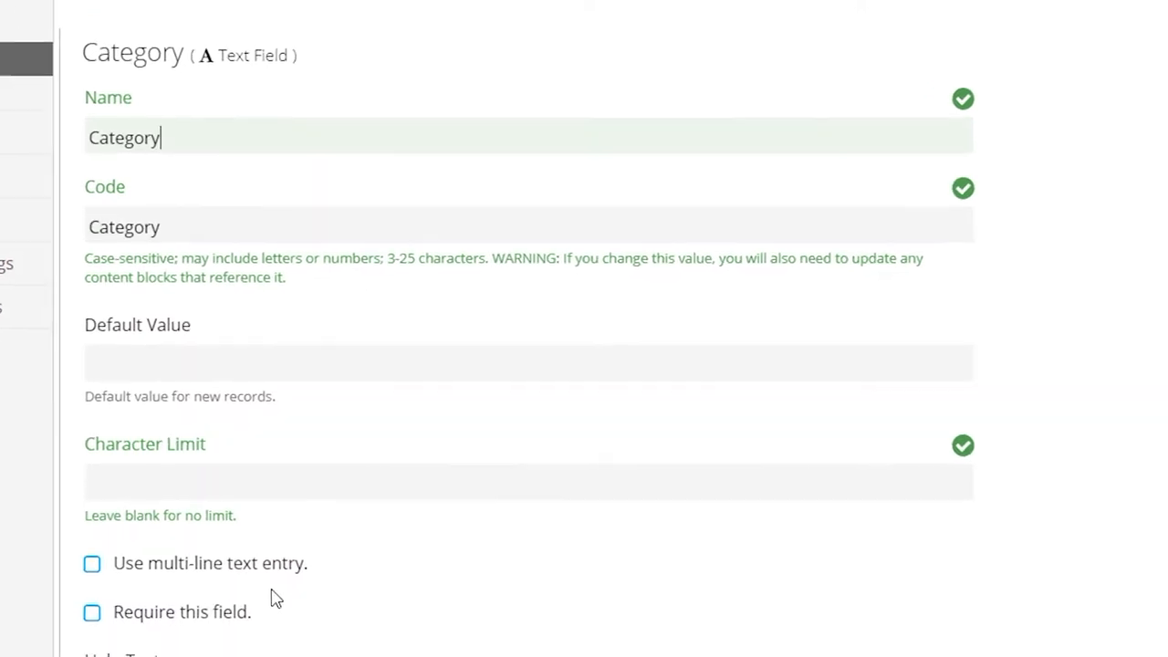
{"action": "scroll", "scroll_direction": "down", "scroll_amount": 3}
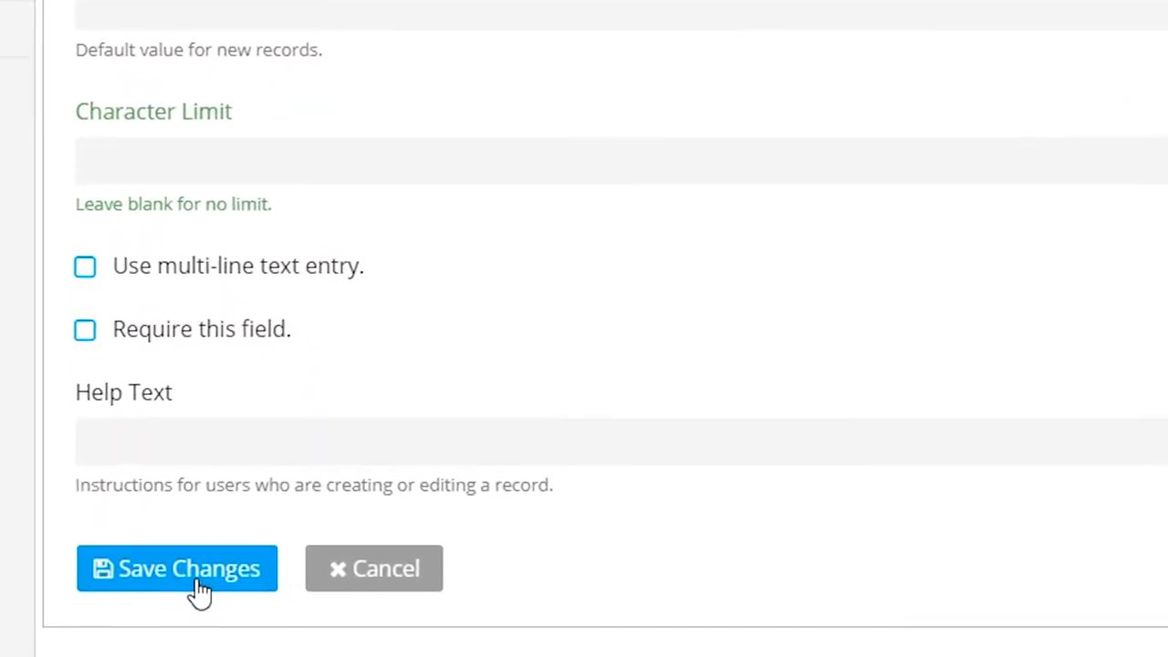
{"action": "left_click", "coordinate": [177, 567]}
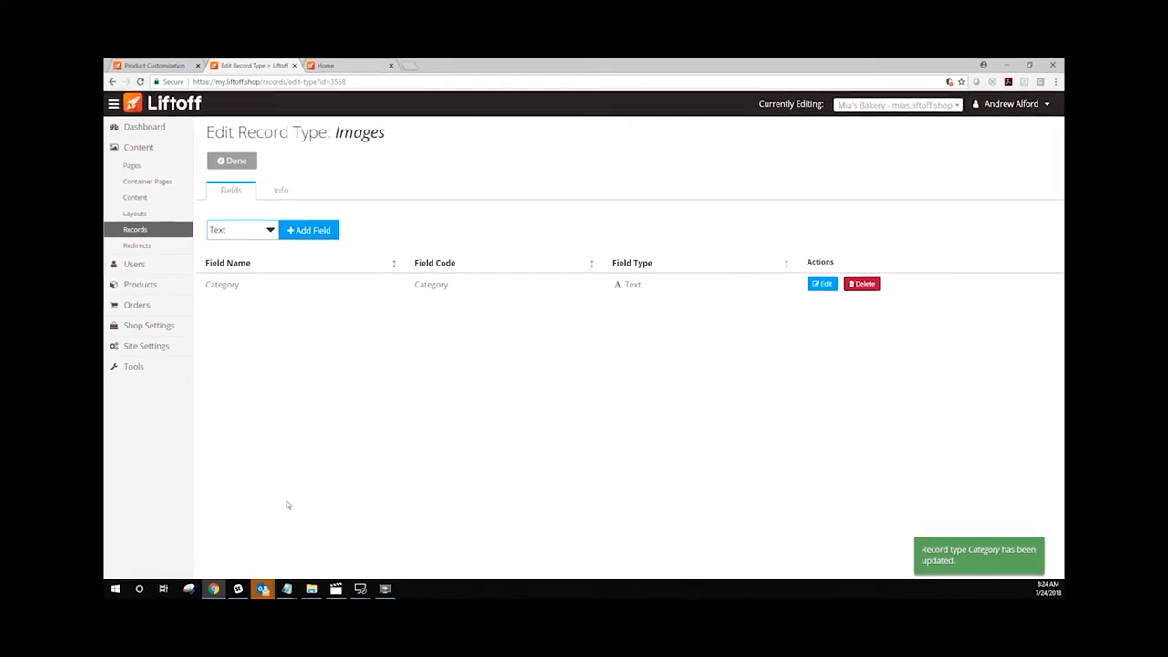
- Add an image field named Image with upload directory 'gallery' and save it
{"action": "left_click", "coordinate": [241, 230]}
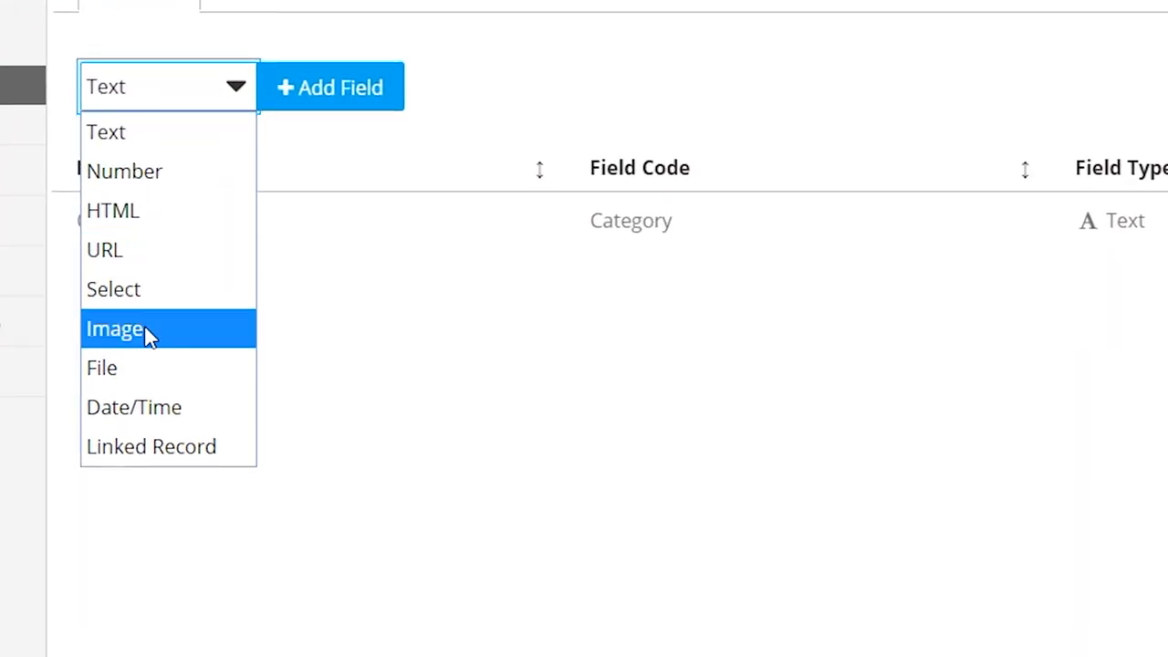
{"action": "left_click", "coordinate": [113, 329]}
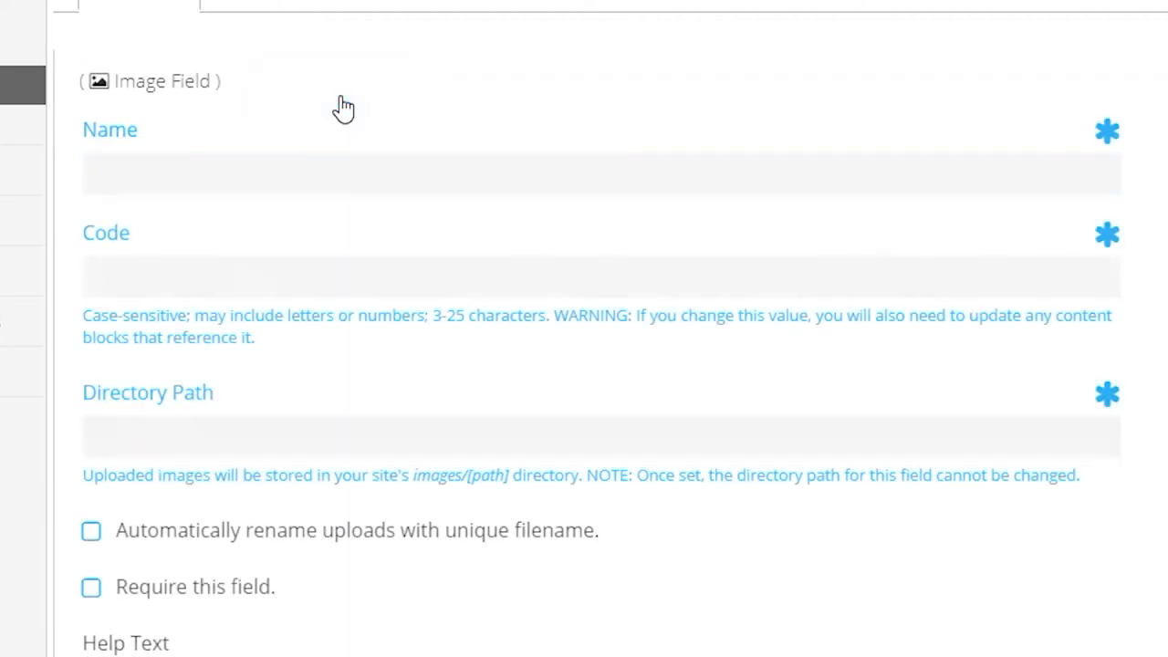
{"action": "left_click", "coordinate": [270, 172]}
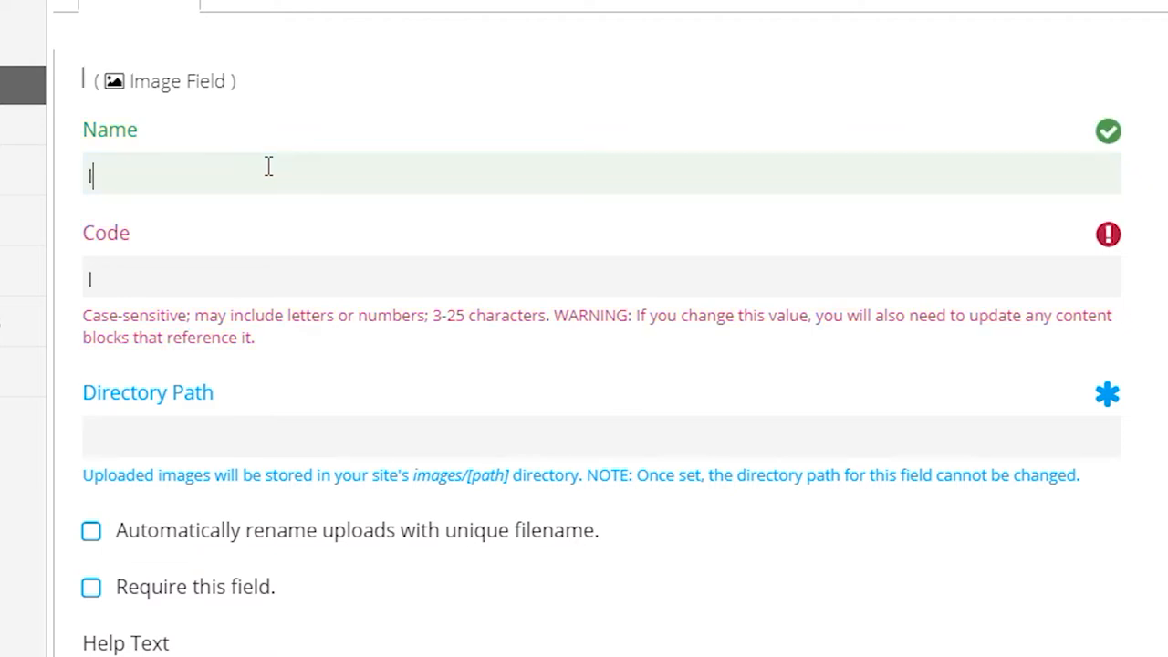
{"action": "type", "text": "Image"}
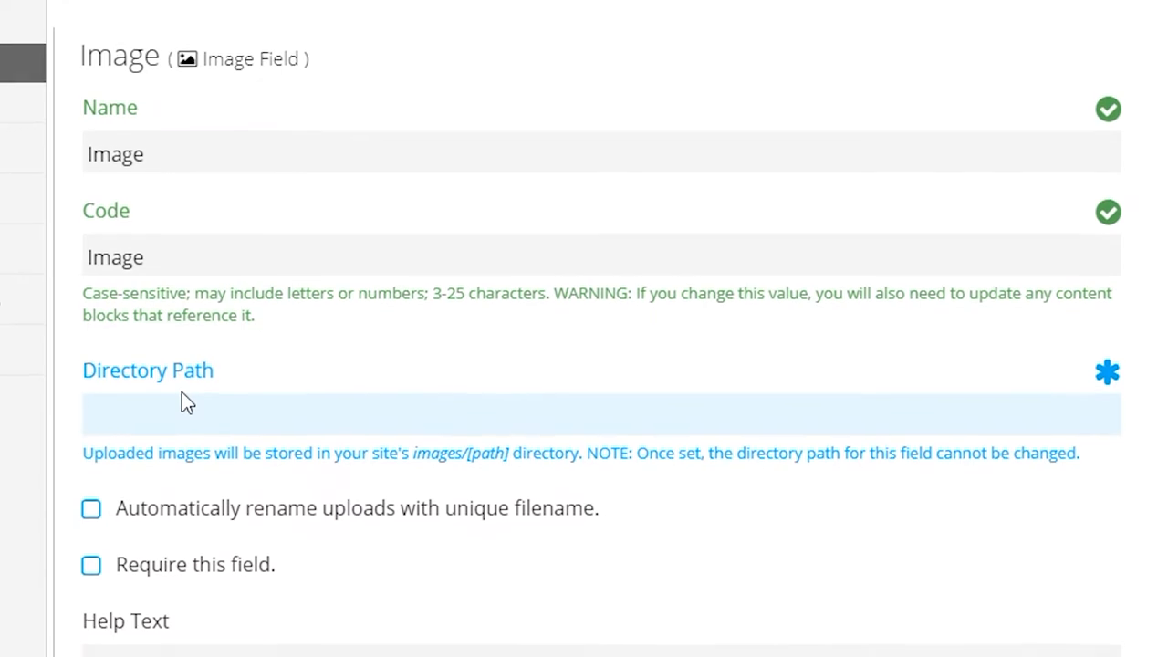
{"action": "scroll", "scroll_direction": "down", "scroll_amount": 3}
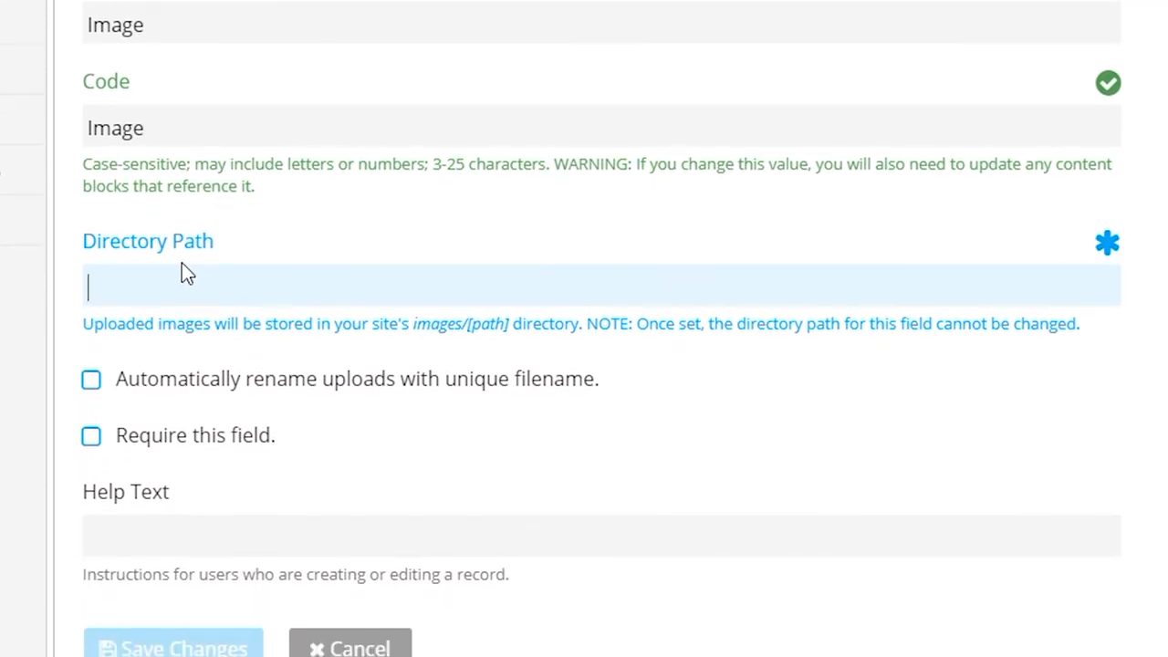
{"action": "type", "text": "gallery"}
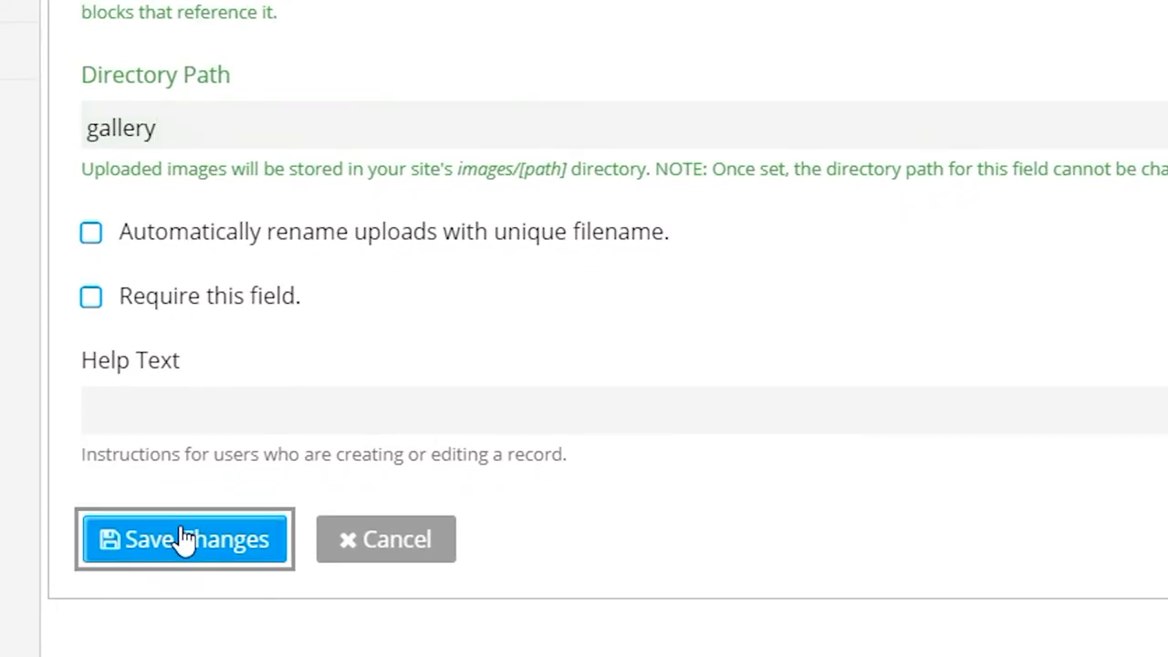
{"action": "left_click", "coordinate": [185, 540]}
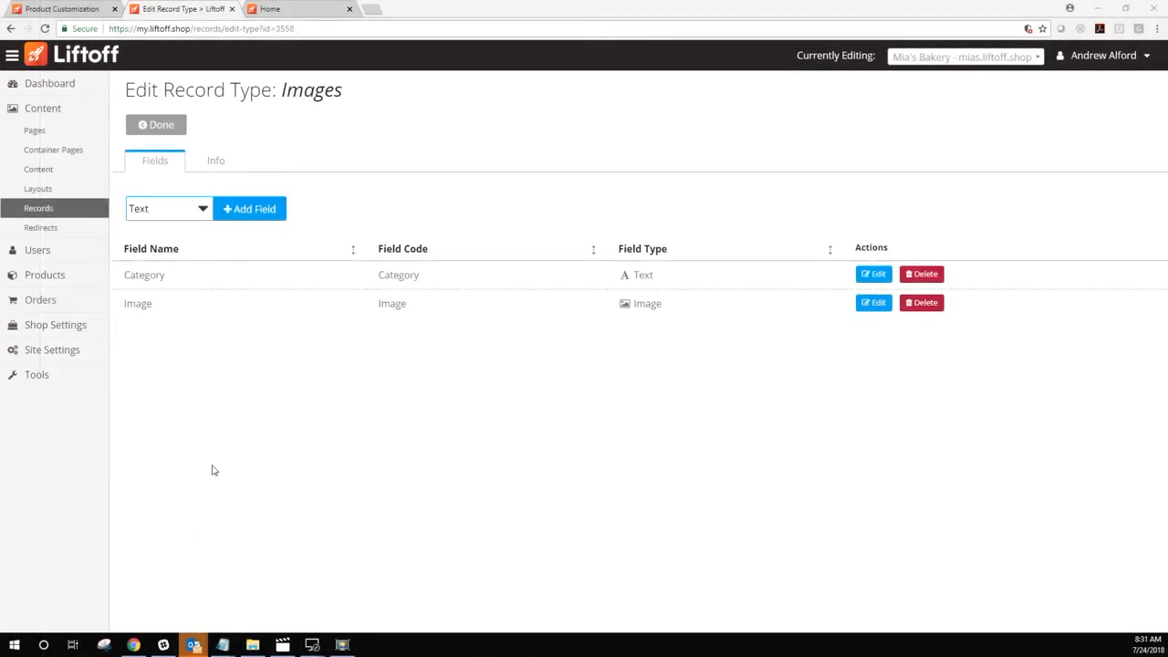
{"action": "mouse_move", "coordinate": [224, 306]}
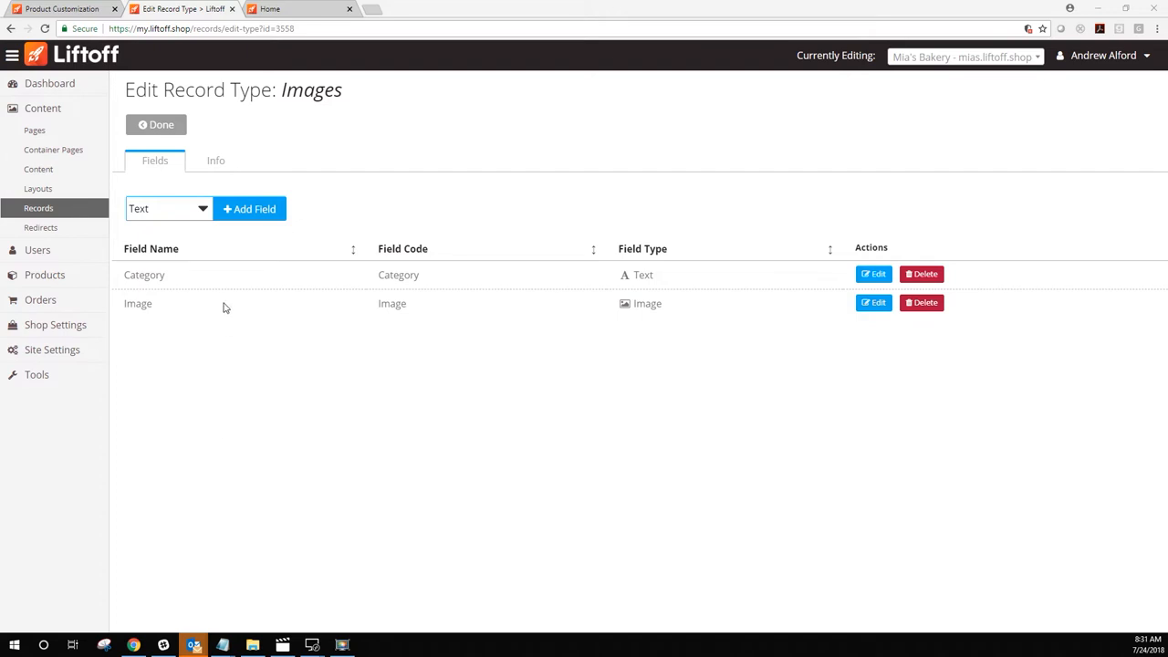
{"action": "mouse_move", "coordinate": [167, 135]}
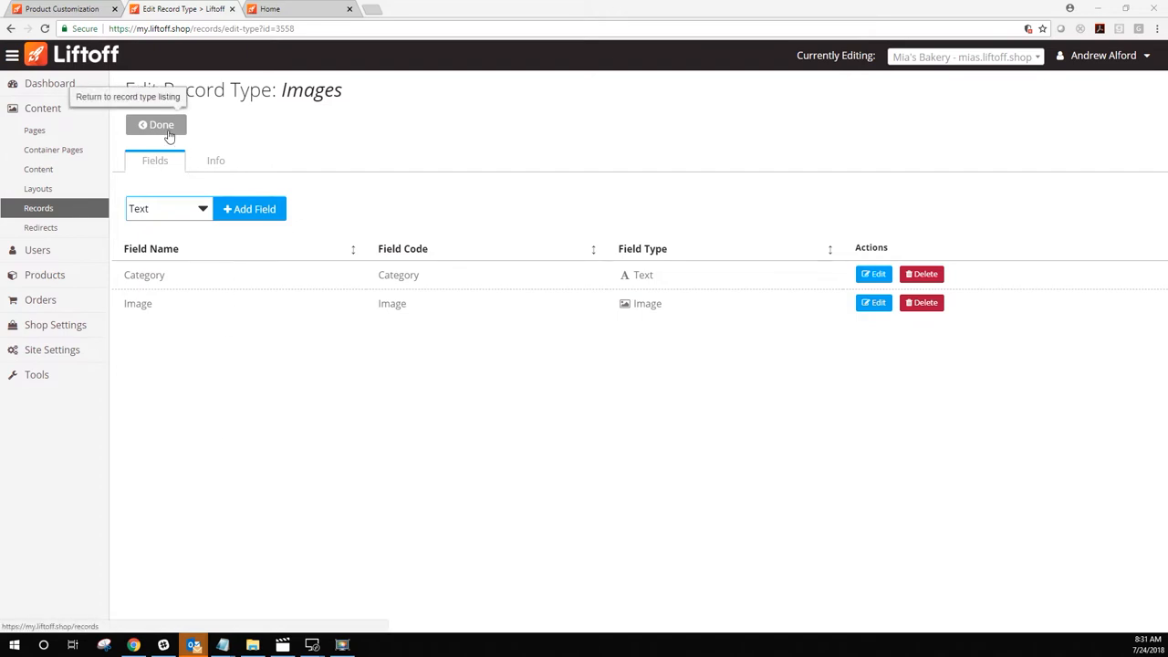
- Return to the record type list and start a new blank record for Images
{"action": "left_click", "coordinate": [155, 124]}
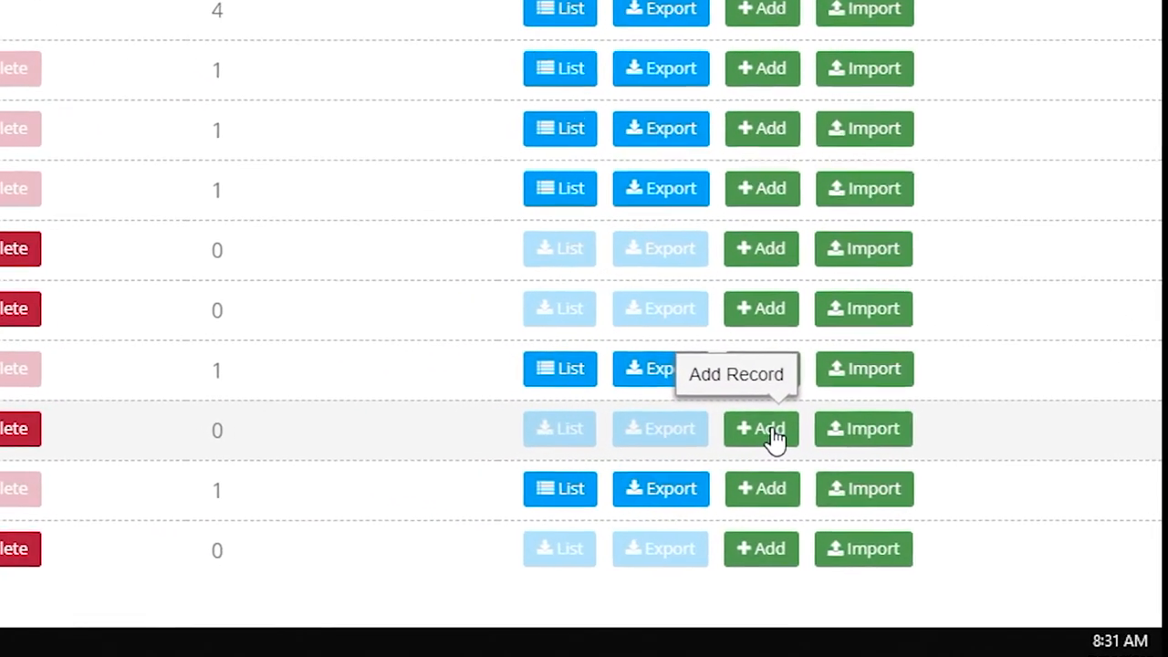
{"action": "scroll", "scroll_direction": "down", "scroll_amount": 3}
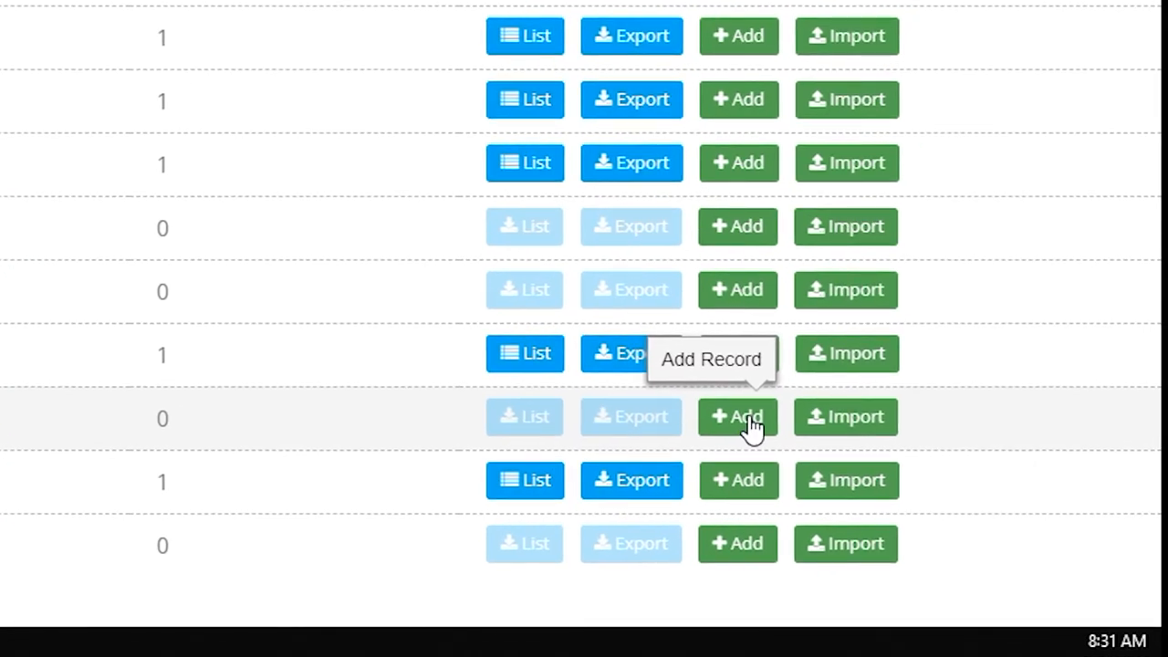
{"action": "left_click", "coordinate": [737, 416]}
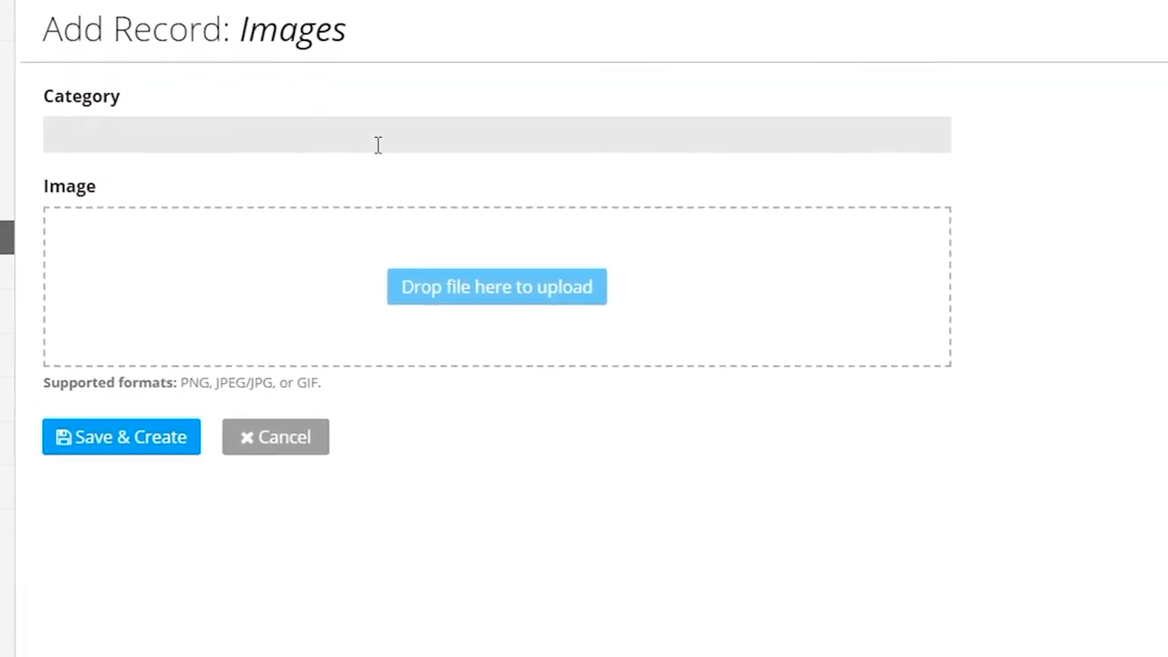
- Create two Images records under category Cover Images, each with an uploaded bakery photo
{"action": "type", "text": "c"}
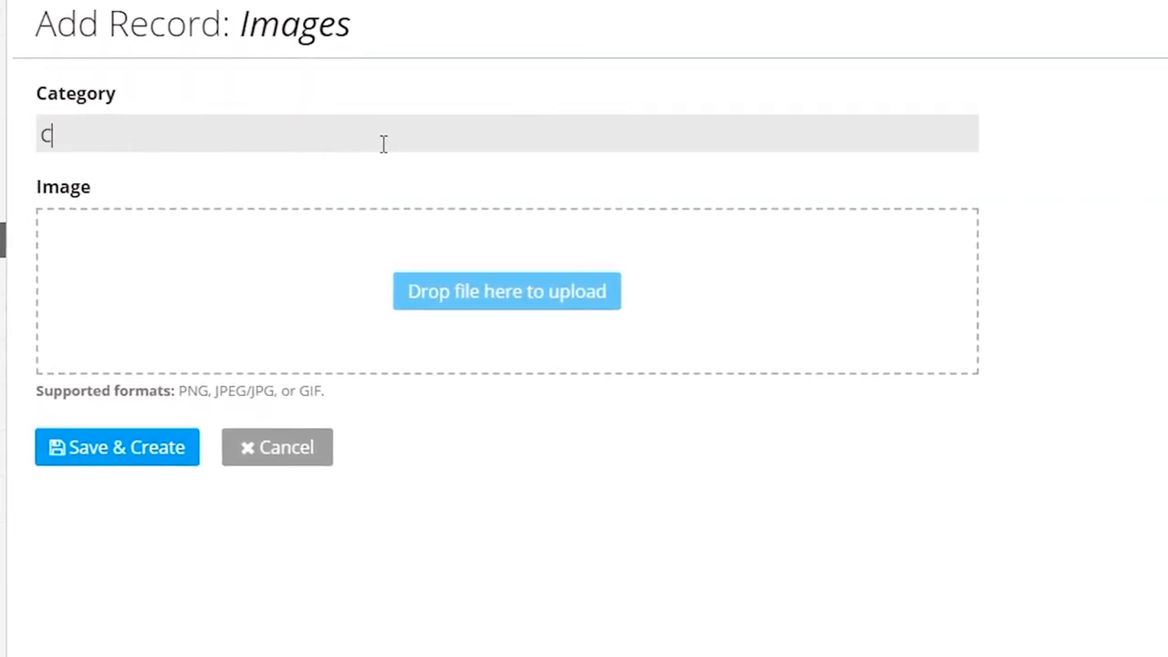
{"action": "type", "text": "over Images"}
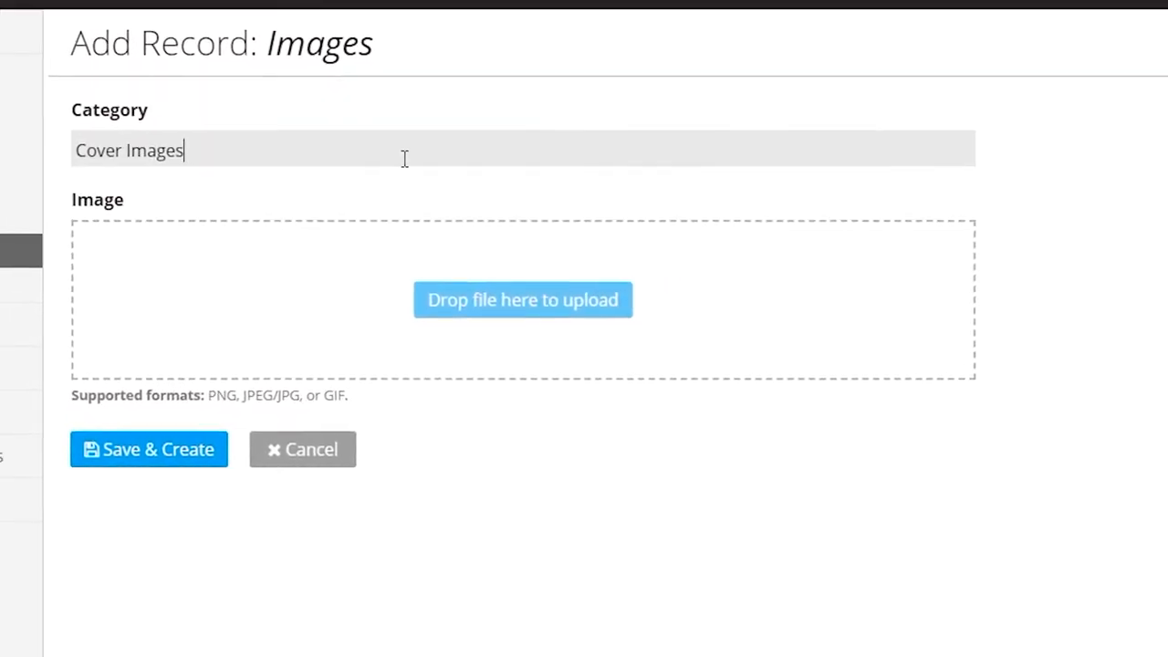
{"action": "left_click", "coordinate": [522, 299]}
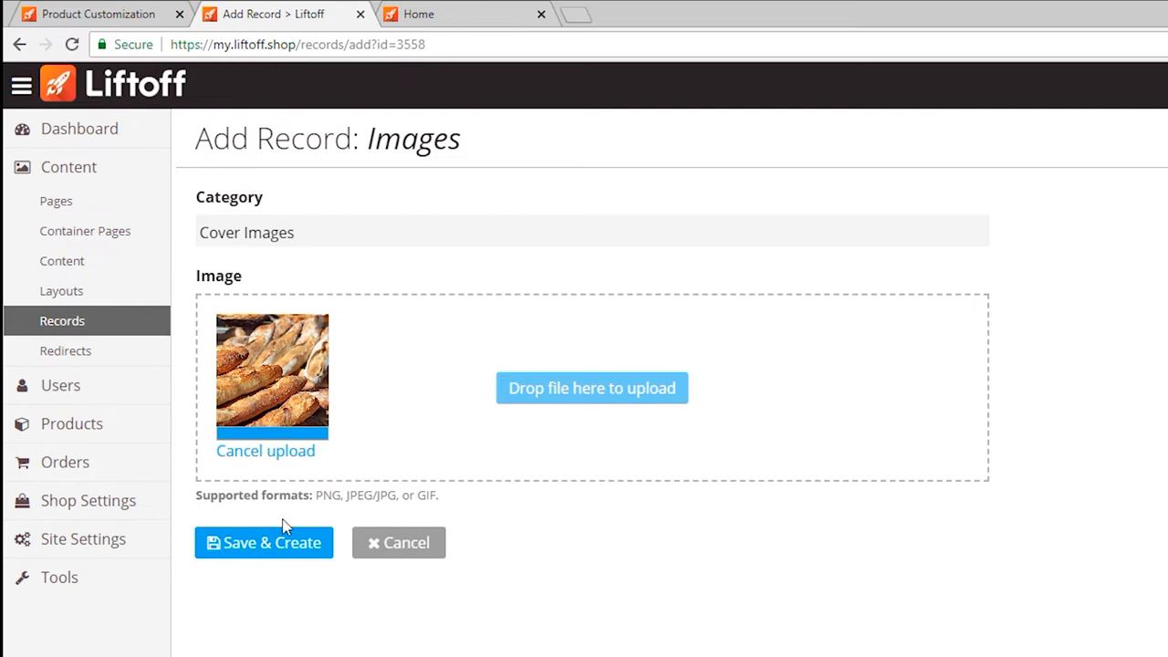
{"action": "mouse_move", "coordinate": [265, 544]}
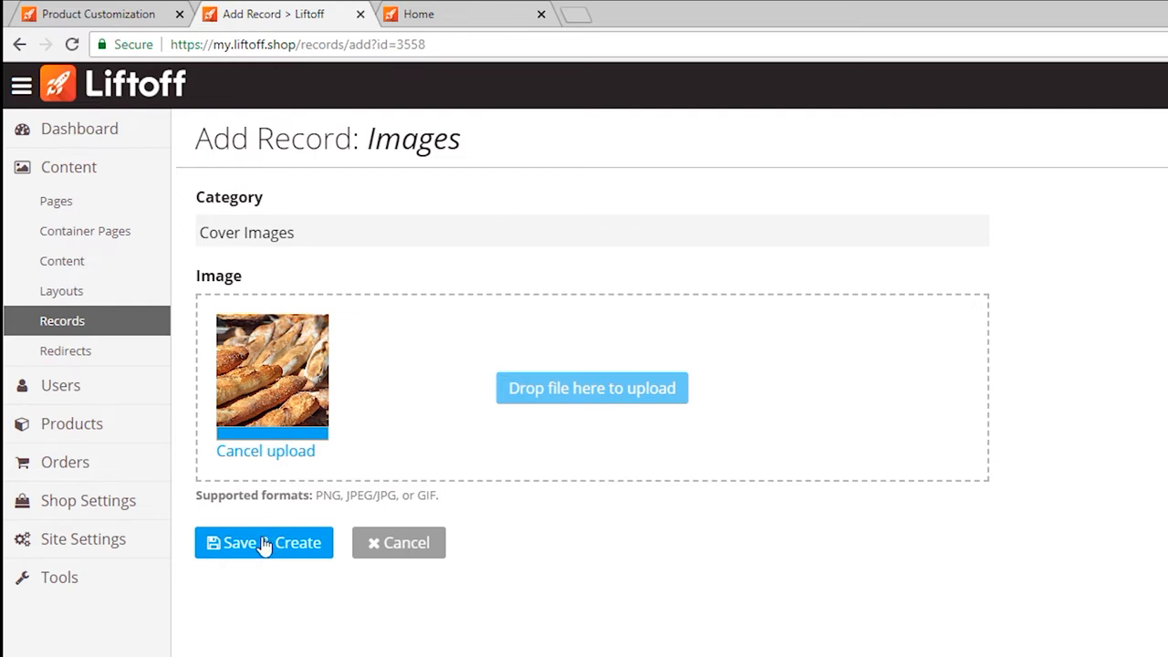
{"action": "left_click", "coordinate": [263, 541]}
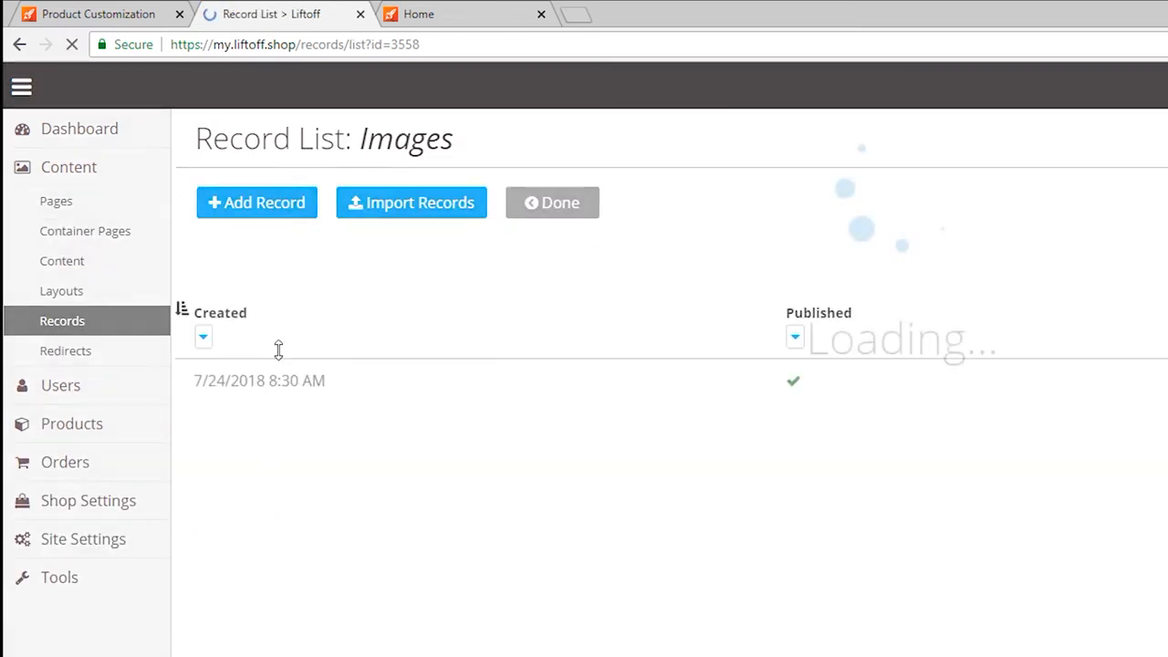
{"action": "left_click", "coordinate": [255, 203]}
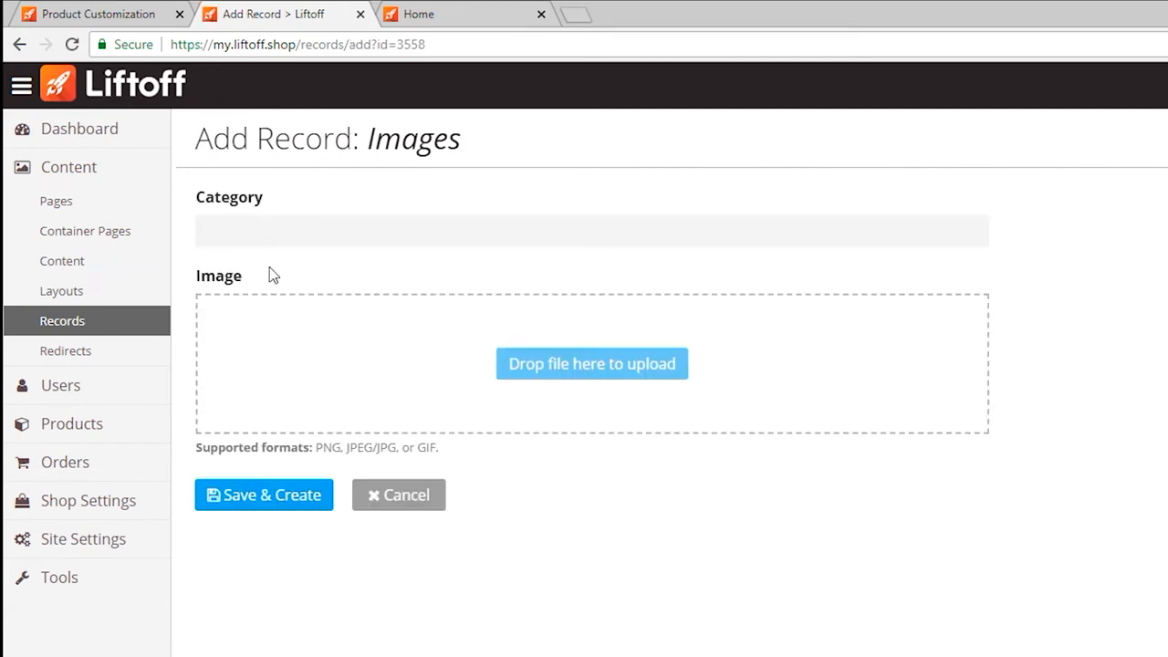
{"action": "type", "text": "Cover Images"}
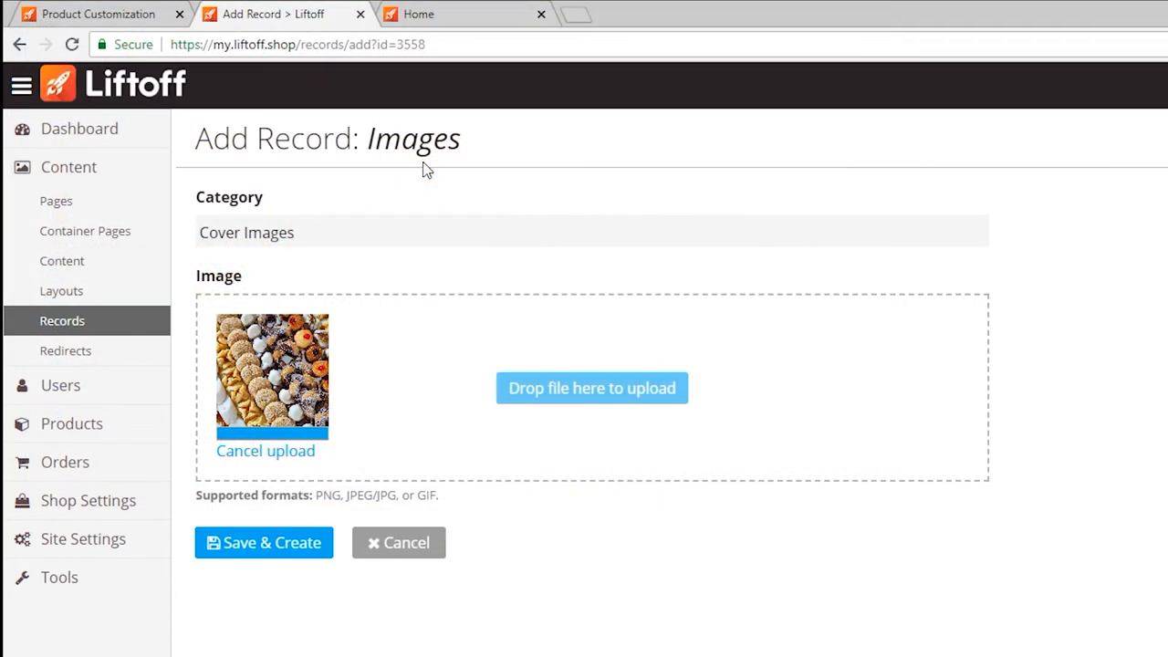
{"action": "left_click", "coordinate": [263, 544]}
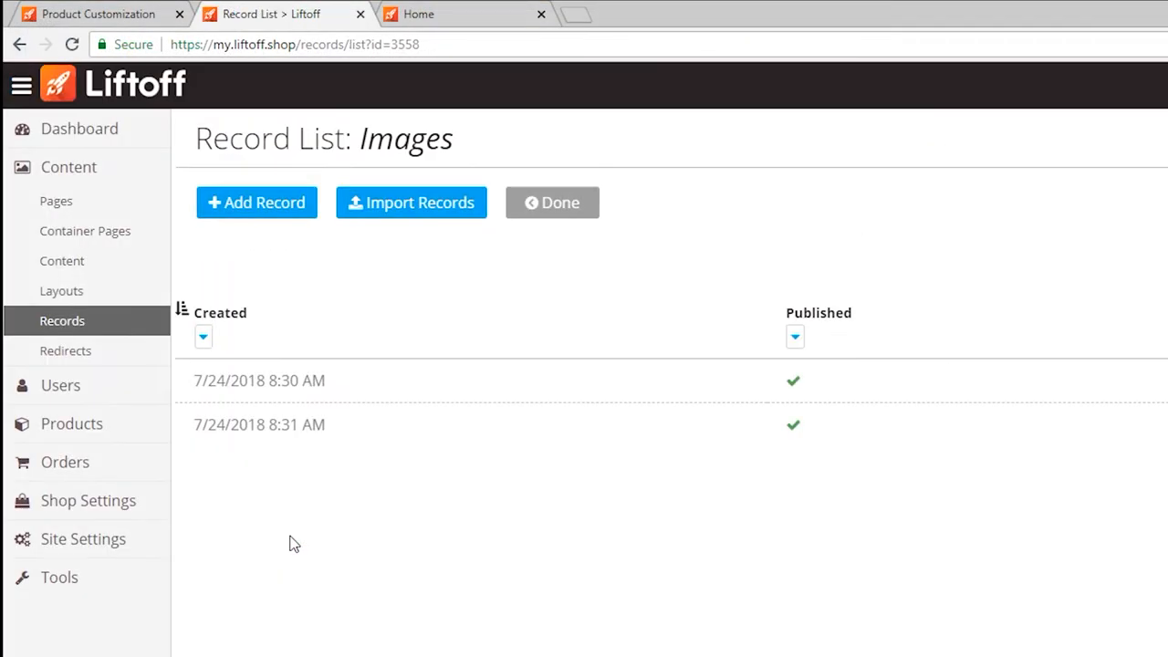
- Create two Summer Images records using the donuts and pink donut photos
{"action": "left_click", "coordinate": [256, 203]}
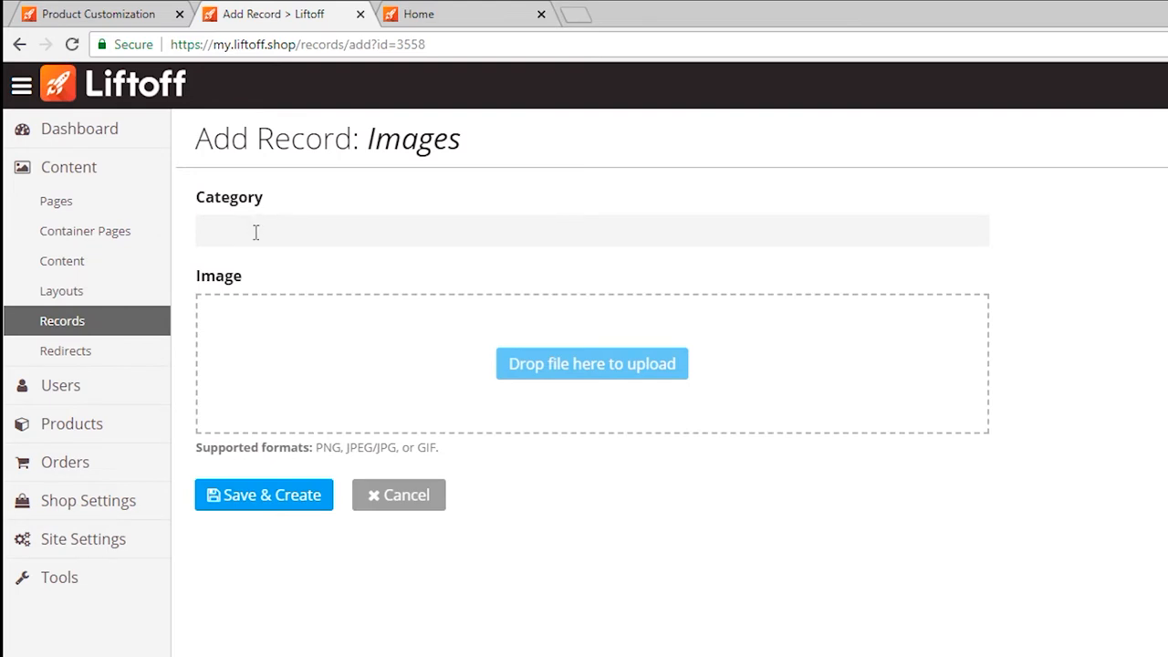
{"action": "type", "text": "Summer Images"}
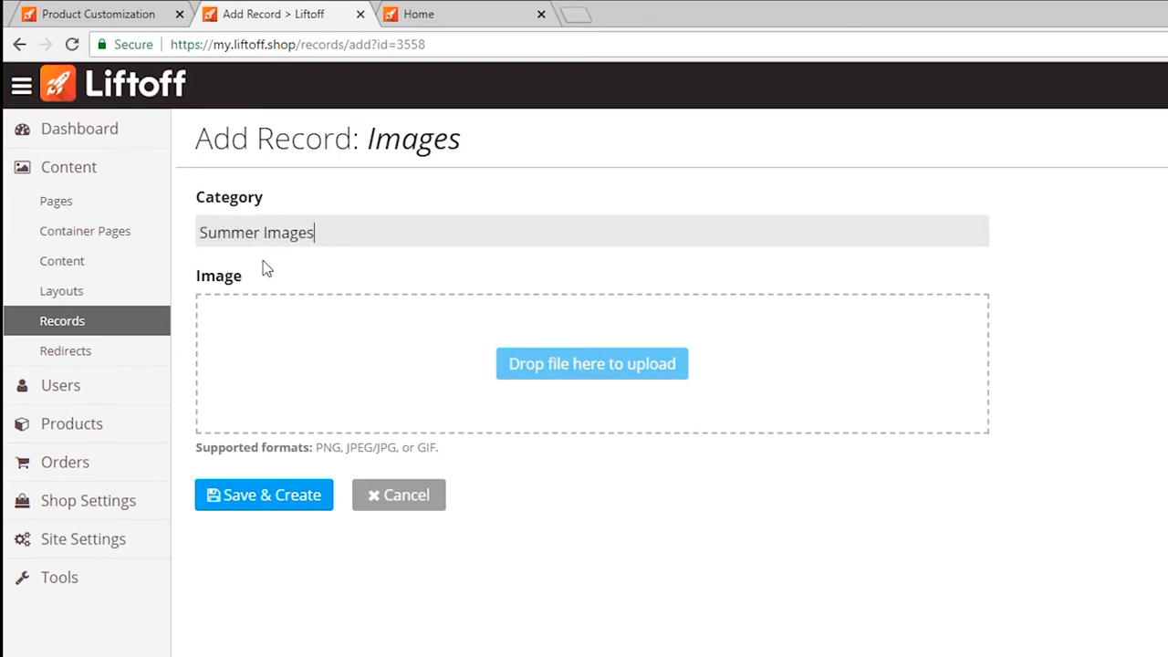
{"action": "left_click", "coordinate": [591, 363]}
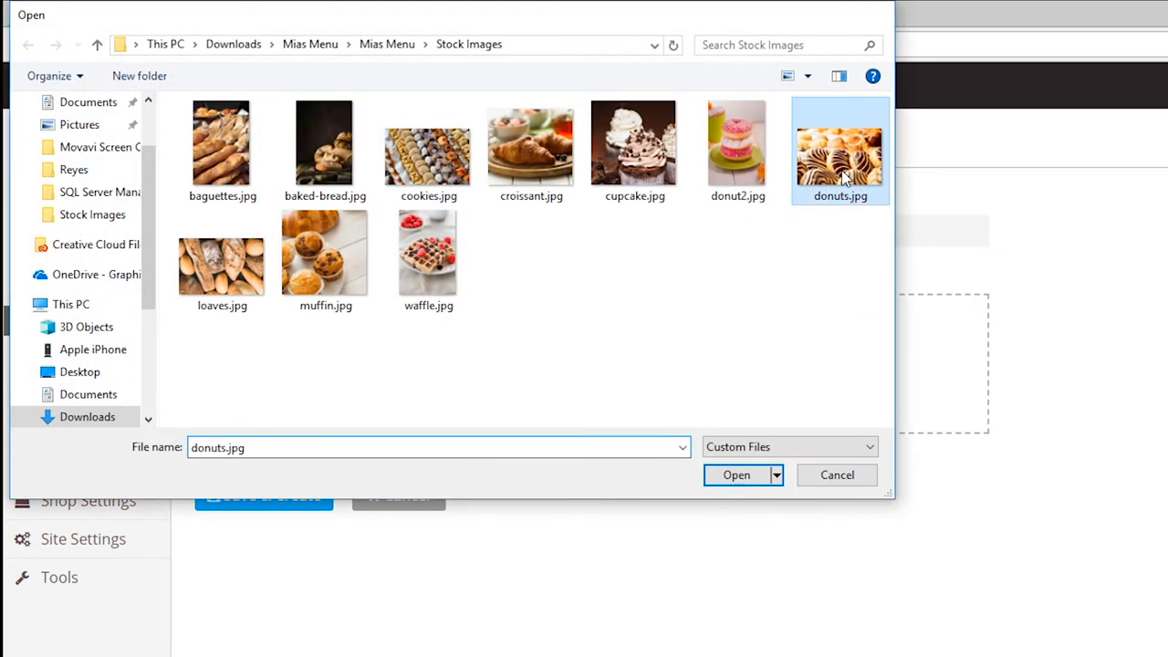
{"action": "left_click", "coordinate": [737, 474]}
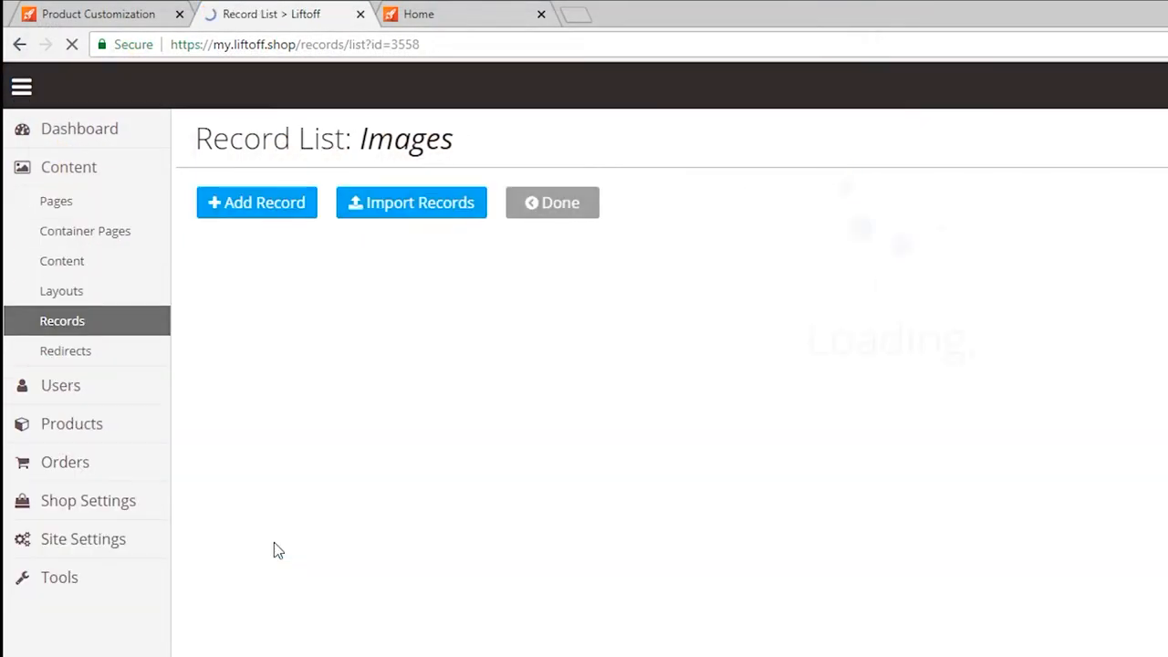
{"action": "left_click", "coordinate": [255, 202]}
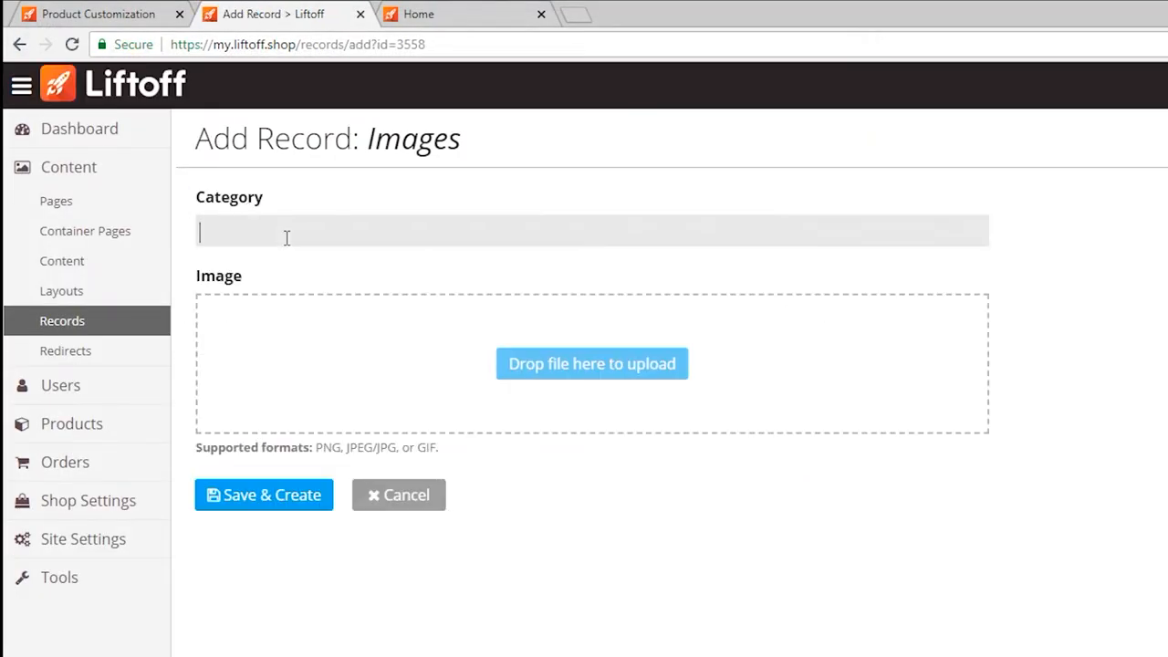
{"action": "type", "text": "Summer Images"}
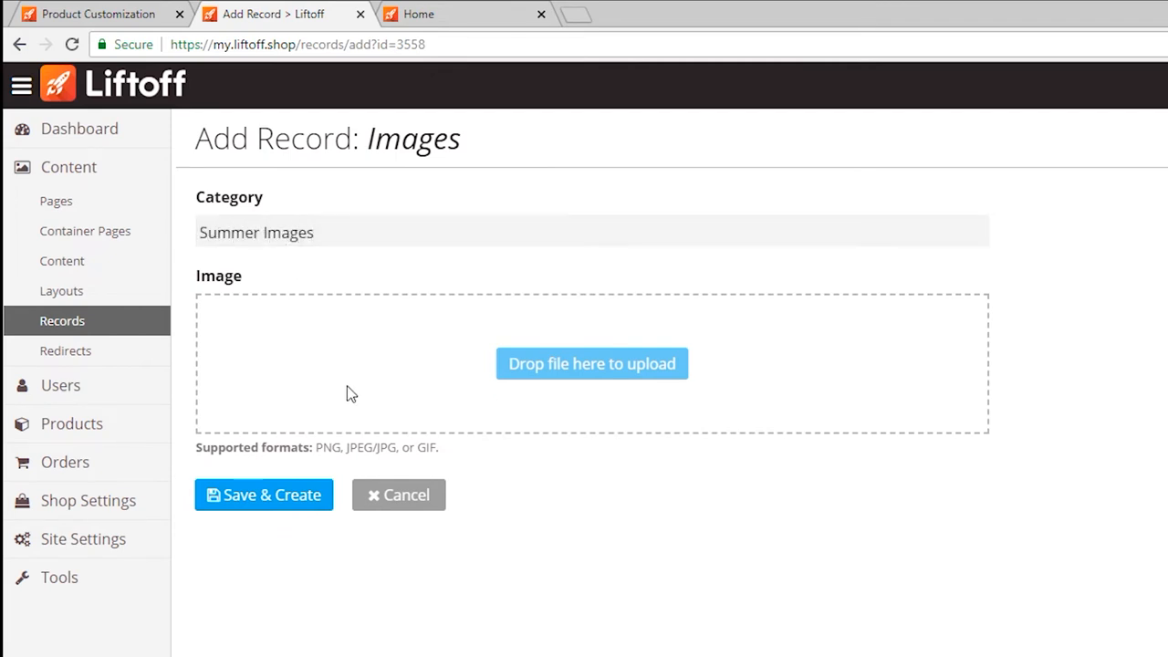
{"action": "left_click", "coordinate": [591, 363]}
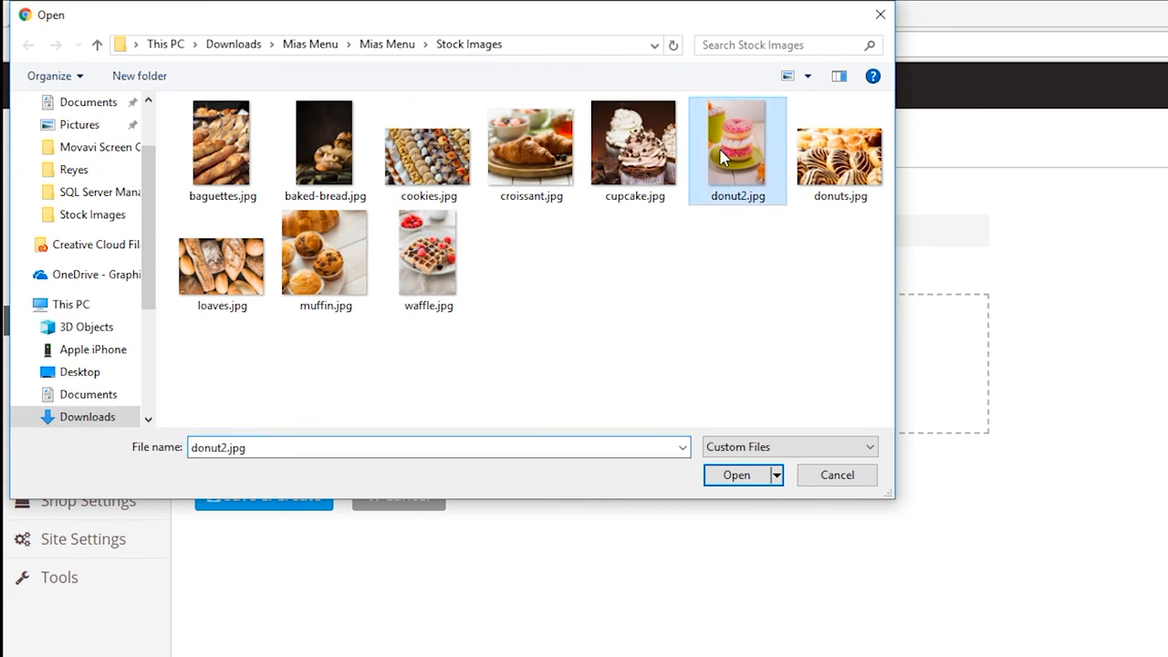
{"action": "left_click", "coordinate": [737, 475]}
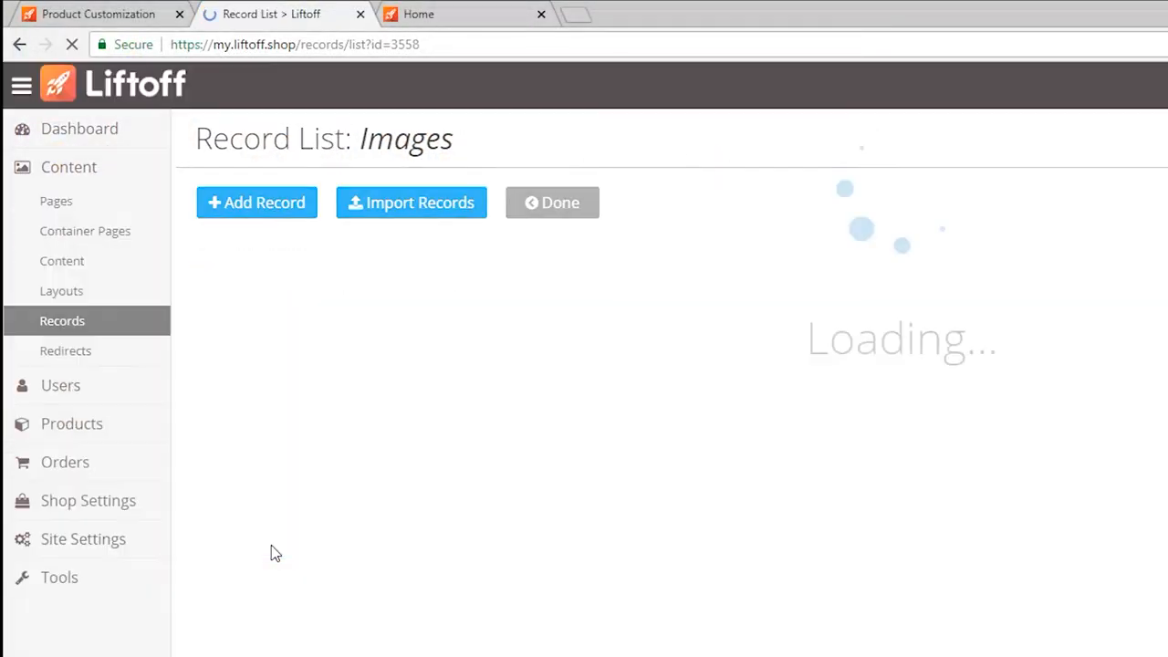
- Create a final Summer Images record with an uploaded photo and save it
{"action": "left_click", "coordinate": [256, 202]}
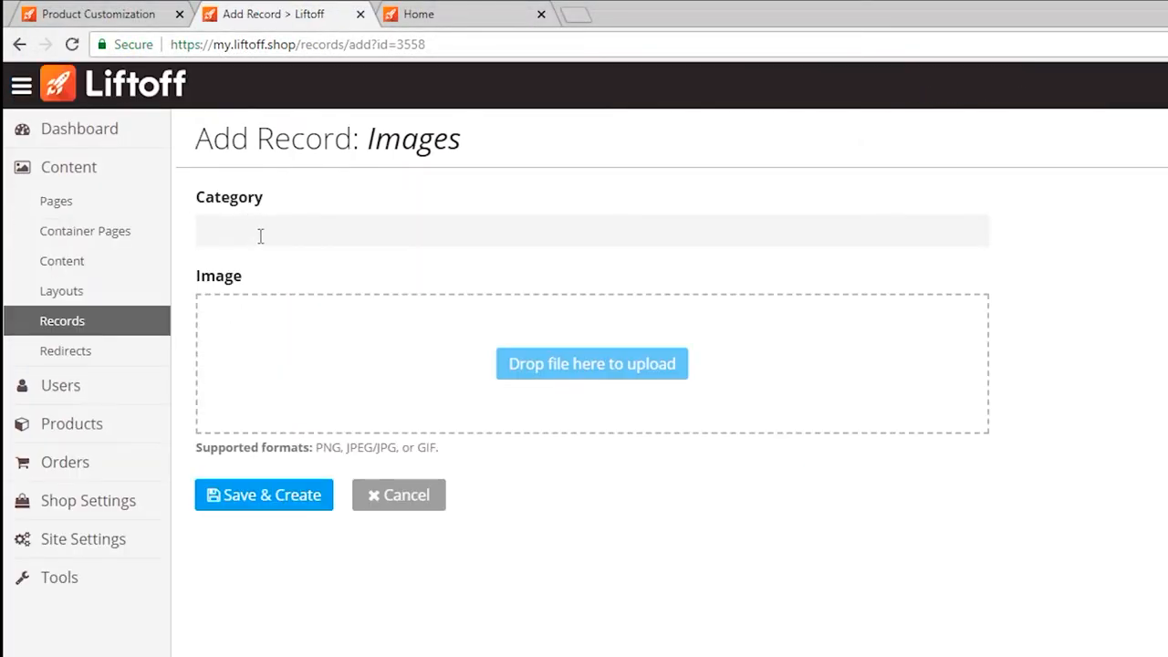
{"action": "type", "text": "Summer"}
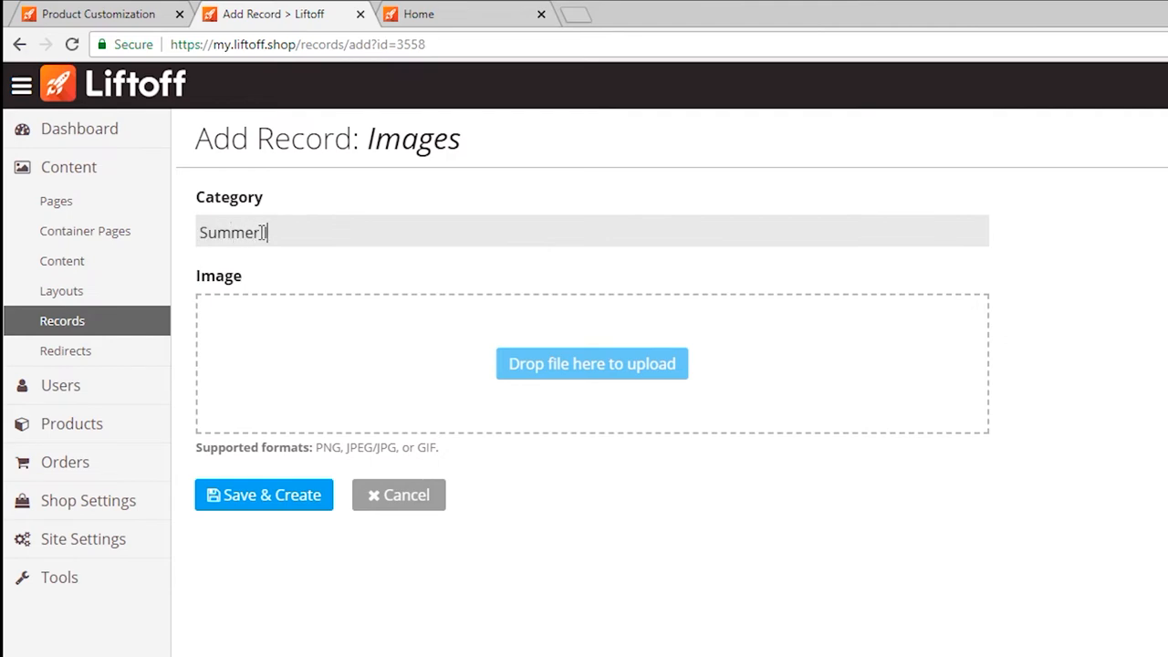
{"action": "left_click", "coordinate": [591, 363]}
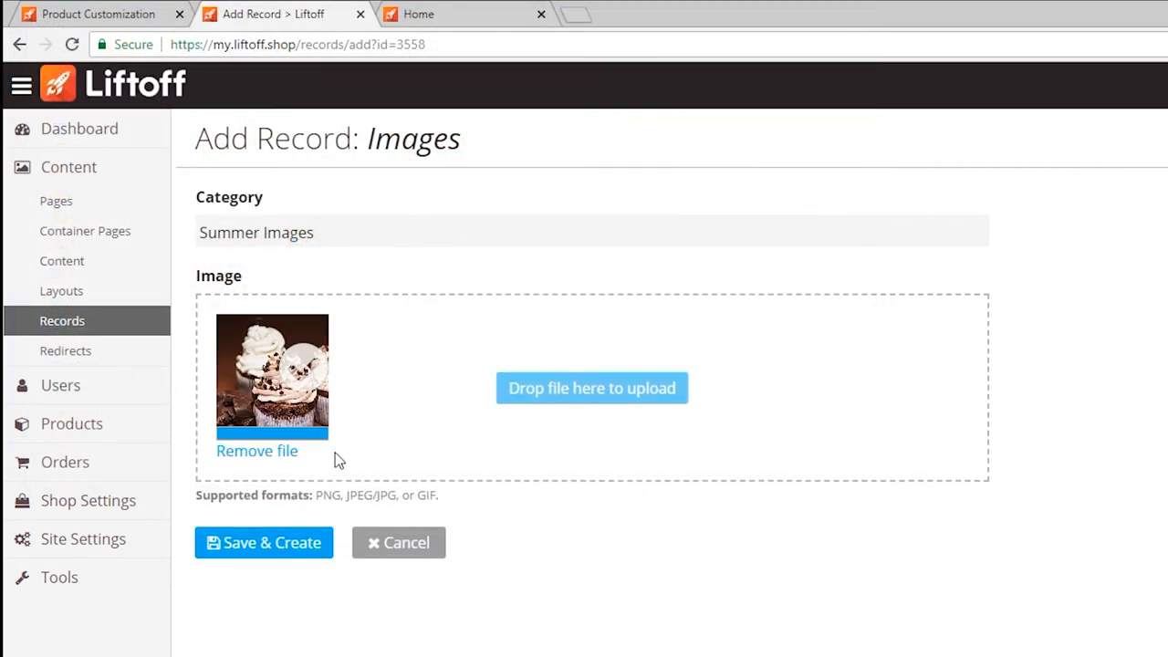
{"action": "left_click", "coordinate": [263, 544]}
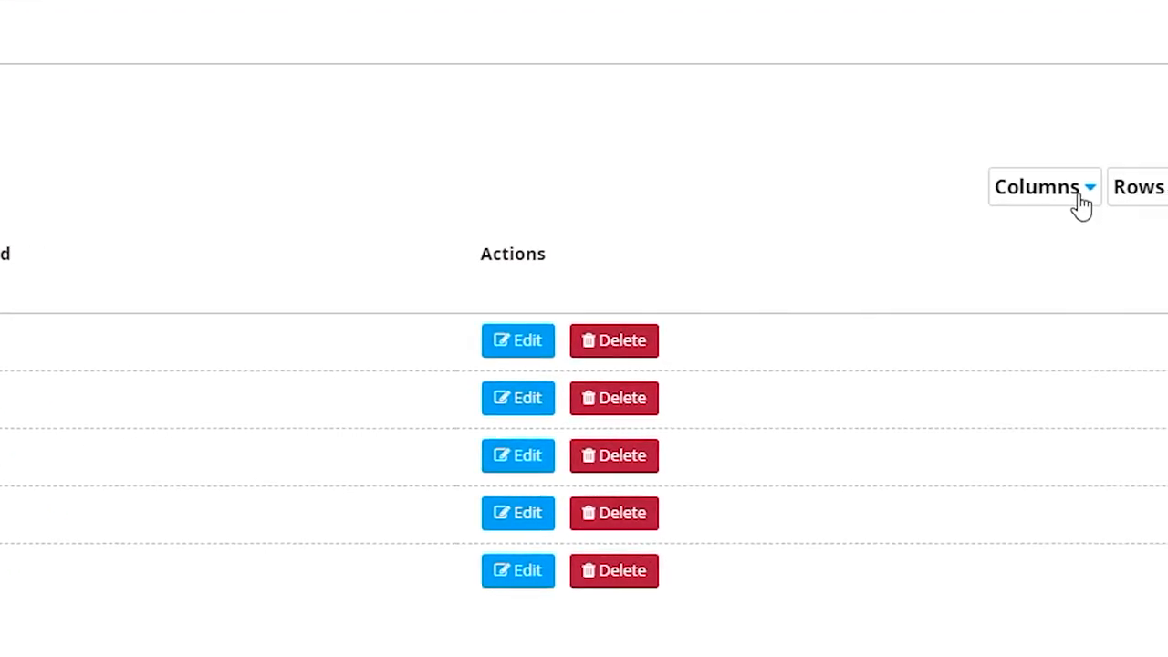
- Add the Category column to the Images record list via the Columns chooser
{"action": "left_click", "coordinate": [1041, 186]}
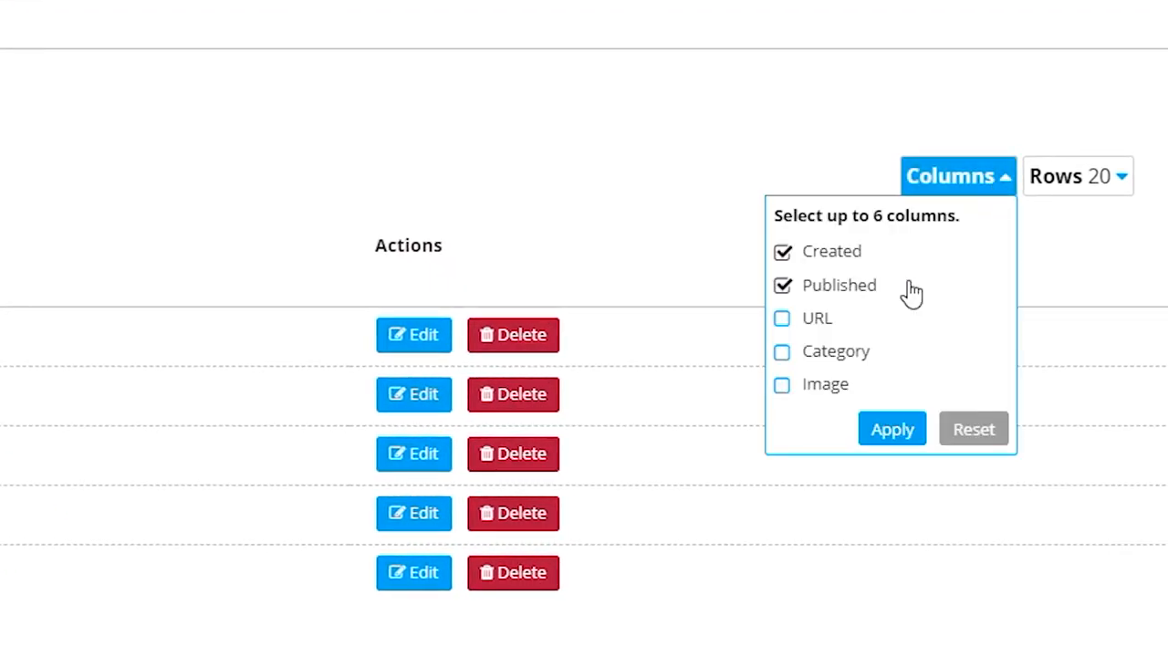
{"action": "mouse_move", "coordinate": [841, 361]}
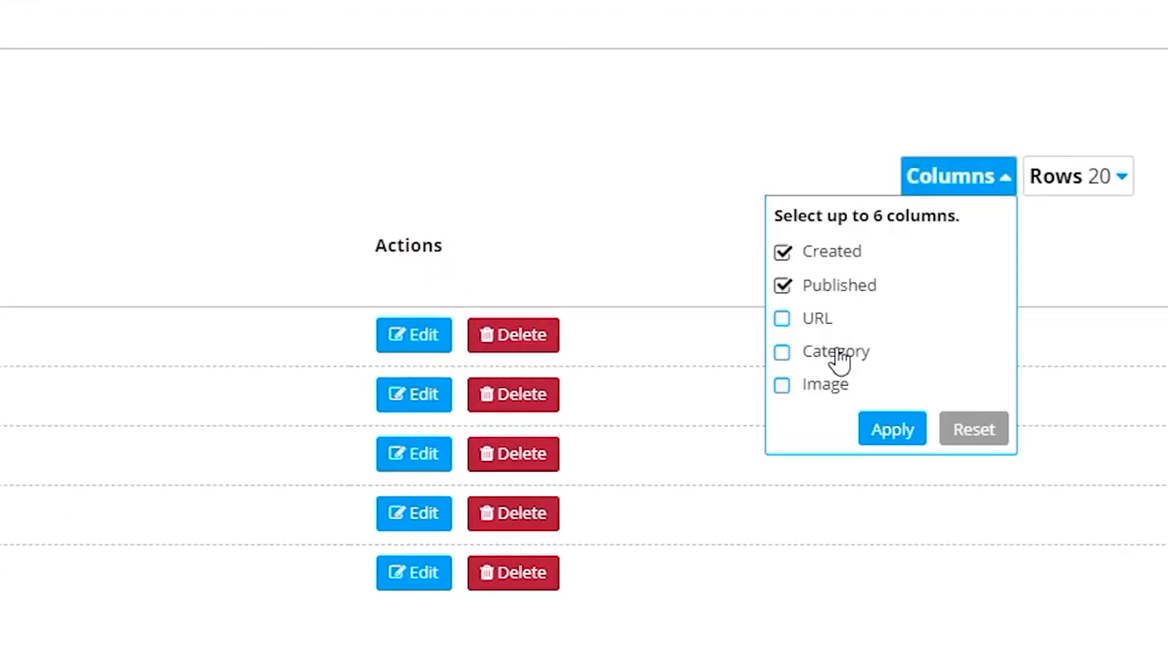
{"action": "left_click", "coordinate": [890, 427]}
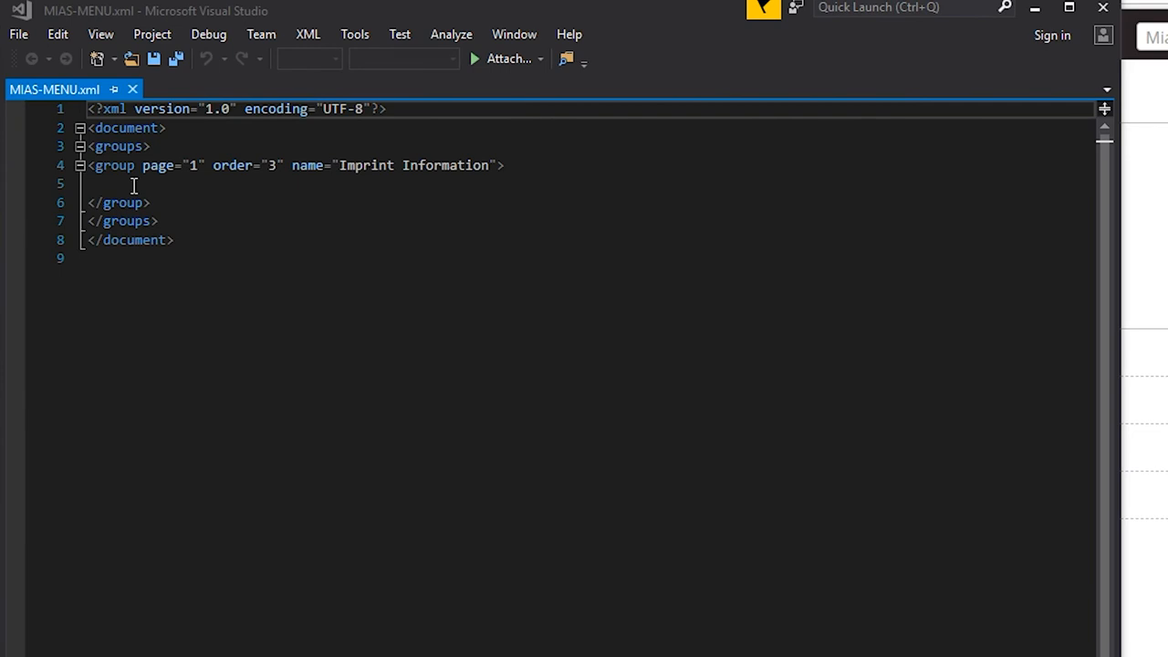
- Write a <variable order="1" name="Image"> element inside the Imprint Information group
{"action": "type", "text": "<variable></variable>"}
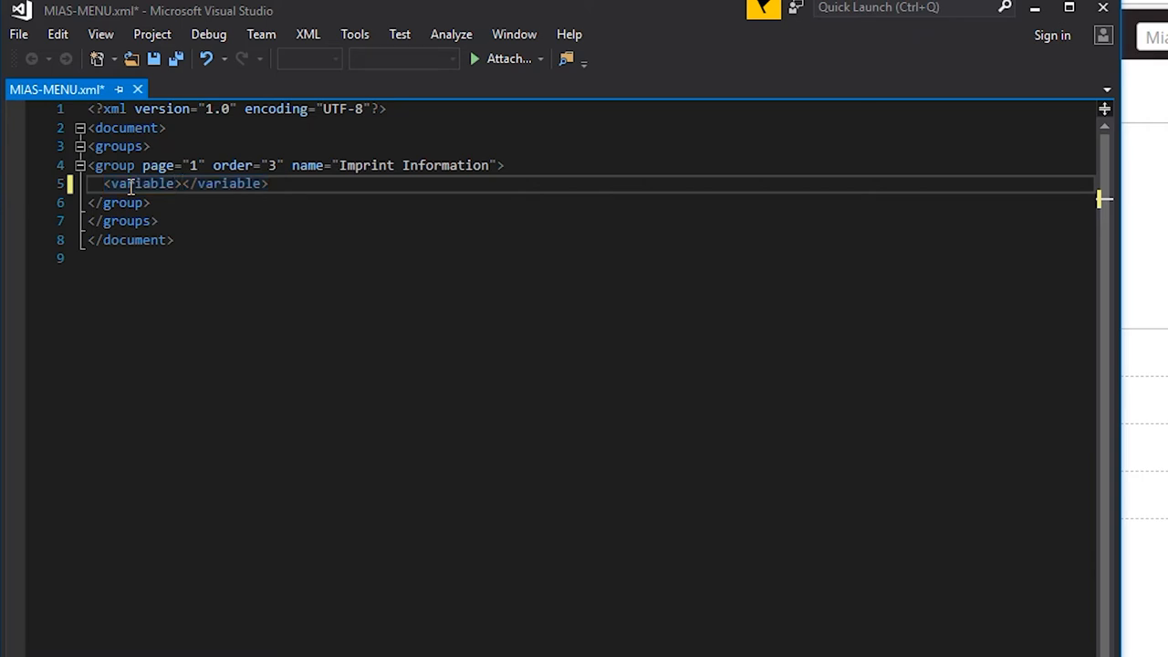
{"action": "type", "text": "order=\"1"}
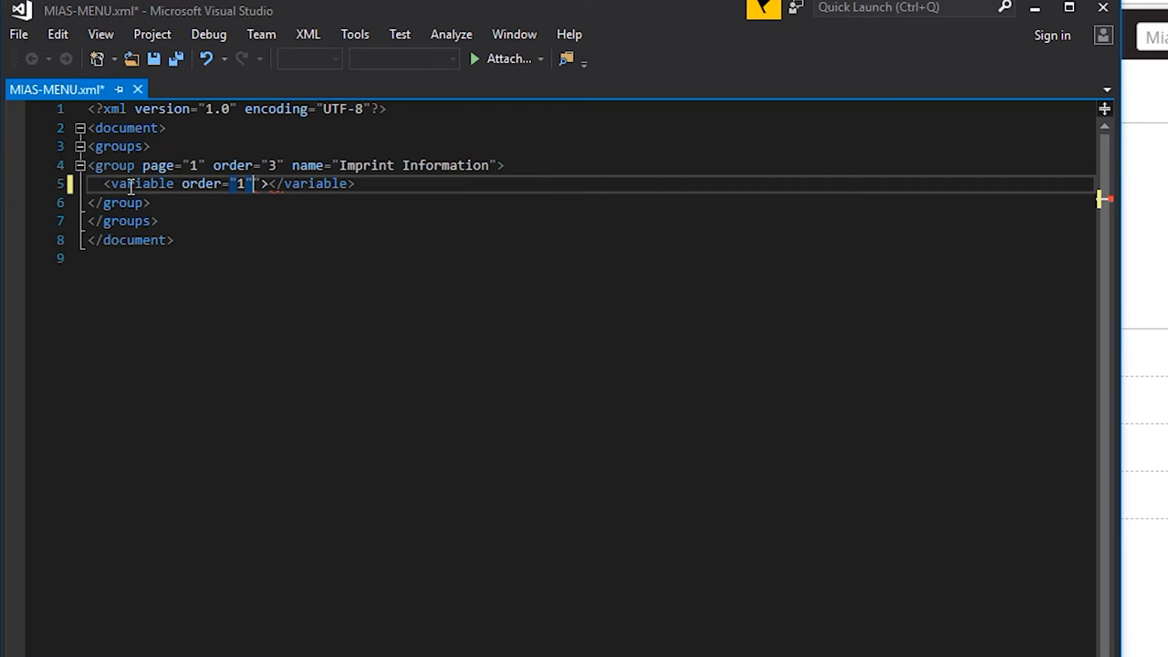
{"action": "type", "text": "name=\""}
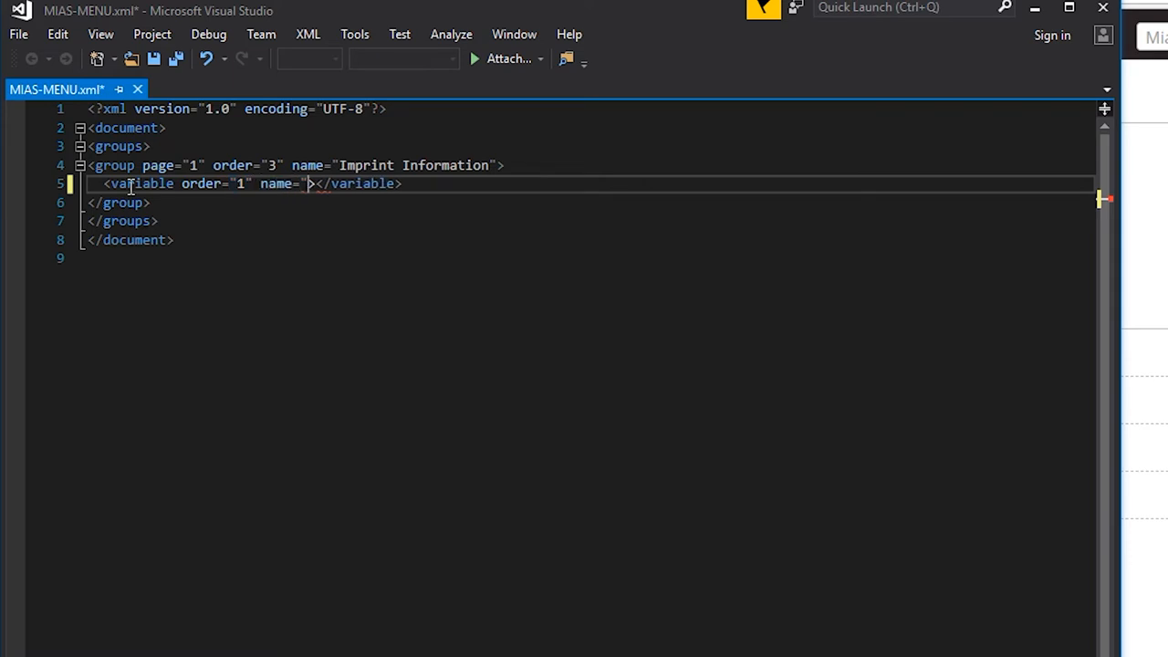
{"action": "type", "text": "Image\" attributes=\""}
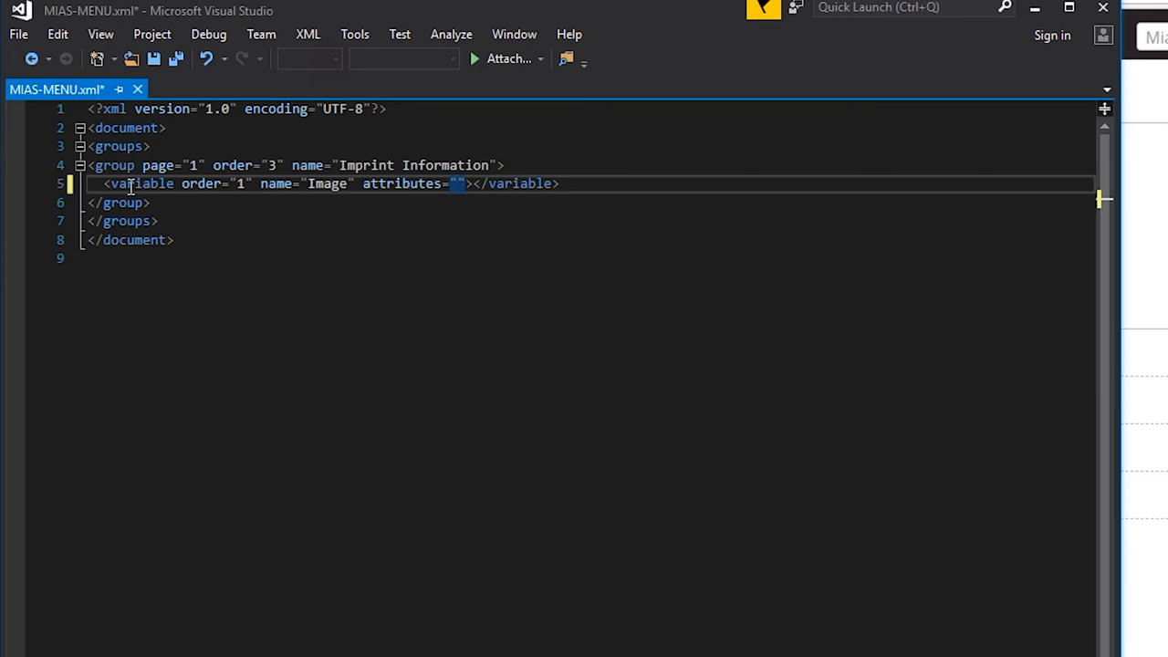
- Set the variable's attributes to recordSource:Images,dimensions:300x300
{"action": "type", "text": "record"}
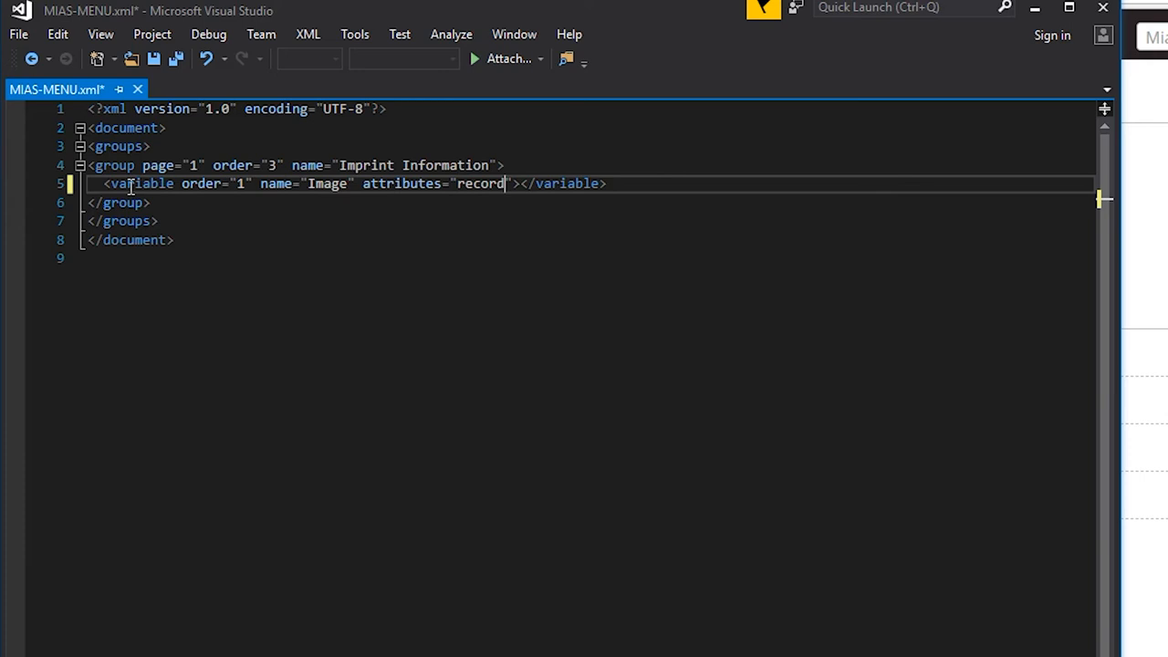
{"action": "type", "text": "Source:"}
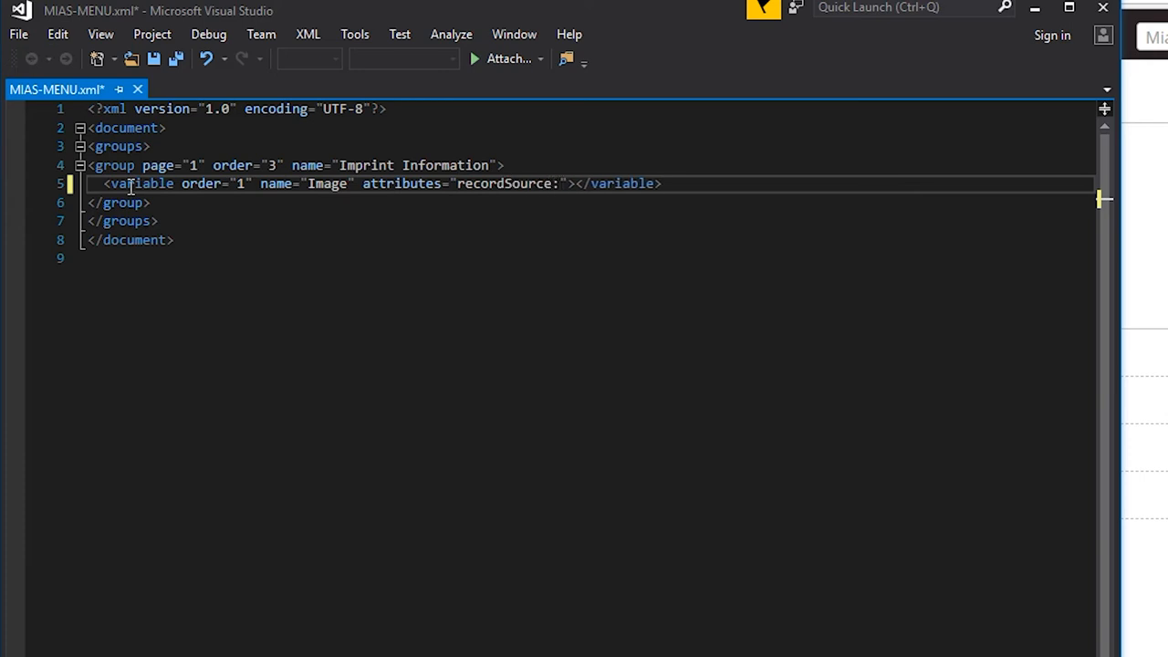
{"action": "type", "text": "Image"}
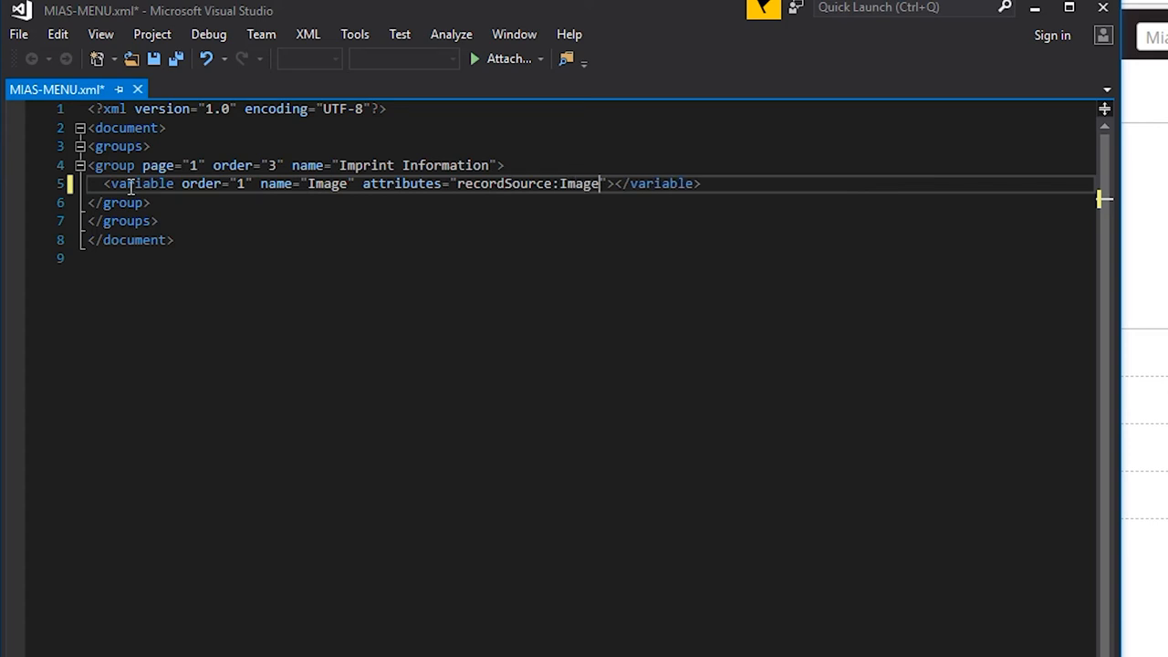
{"action": "type", "text": "s."}
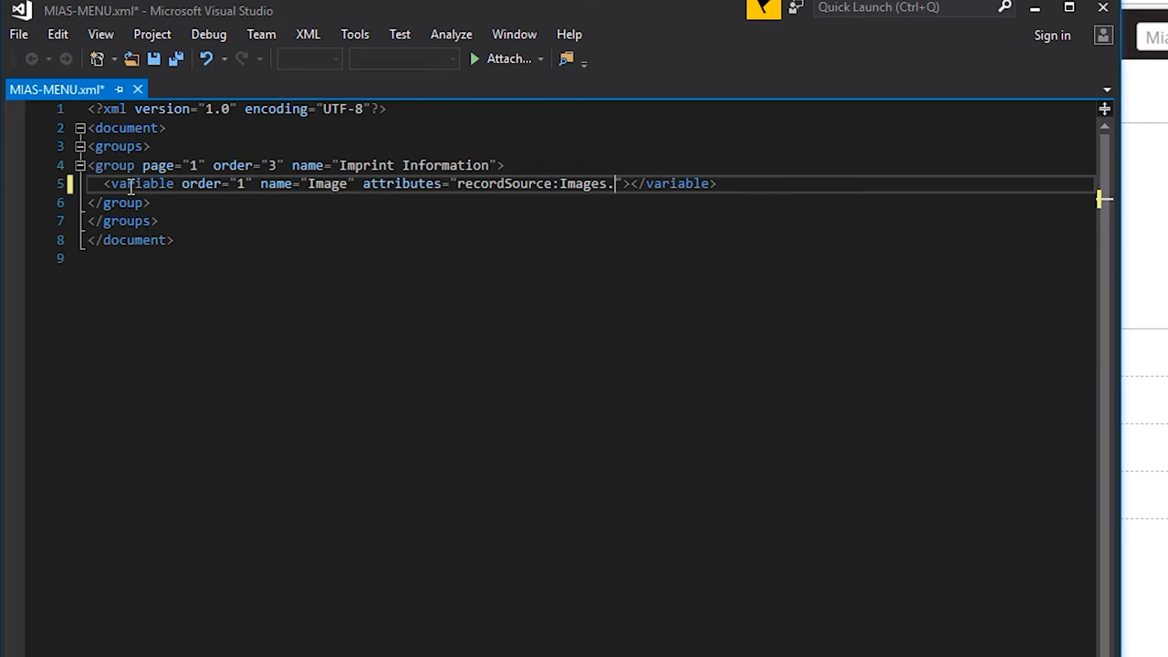
{"action": "type", "text": "dimensions"}
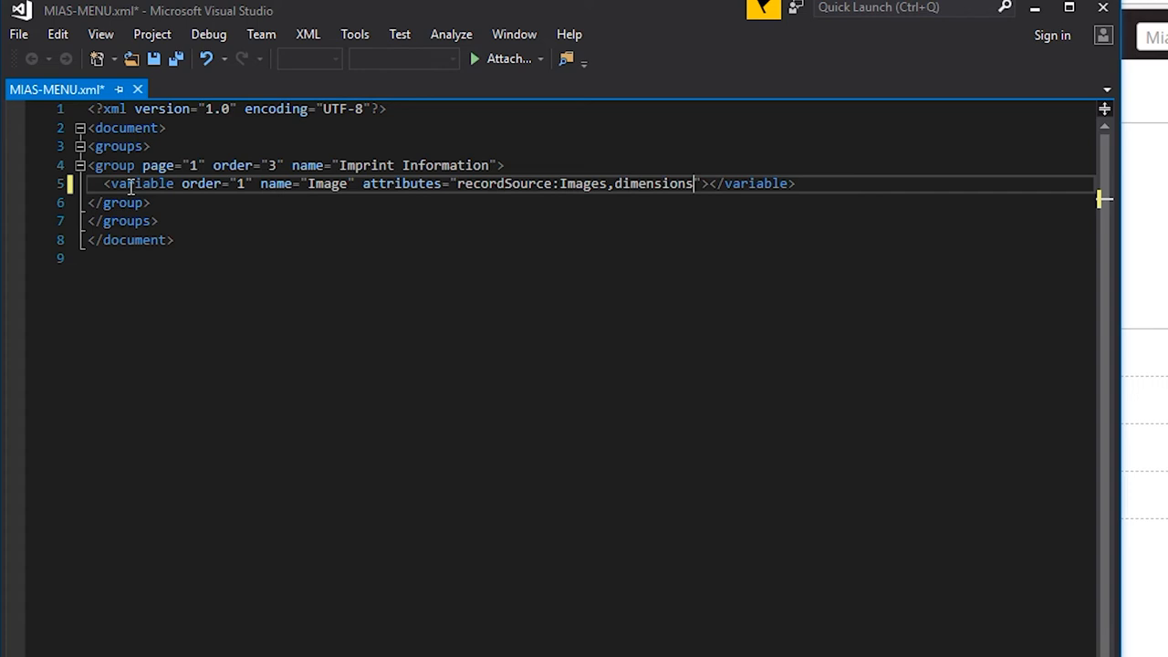
{"action": "type", "text": ":300x"}
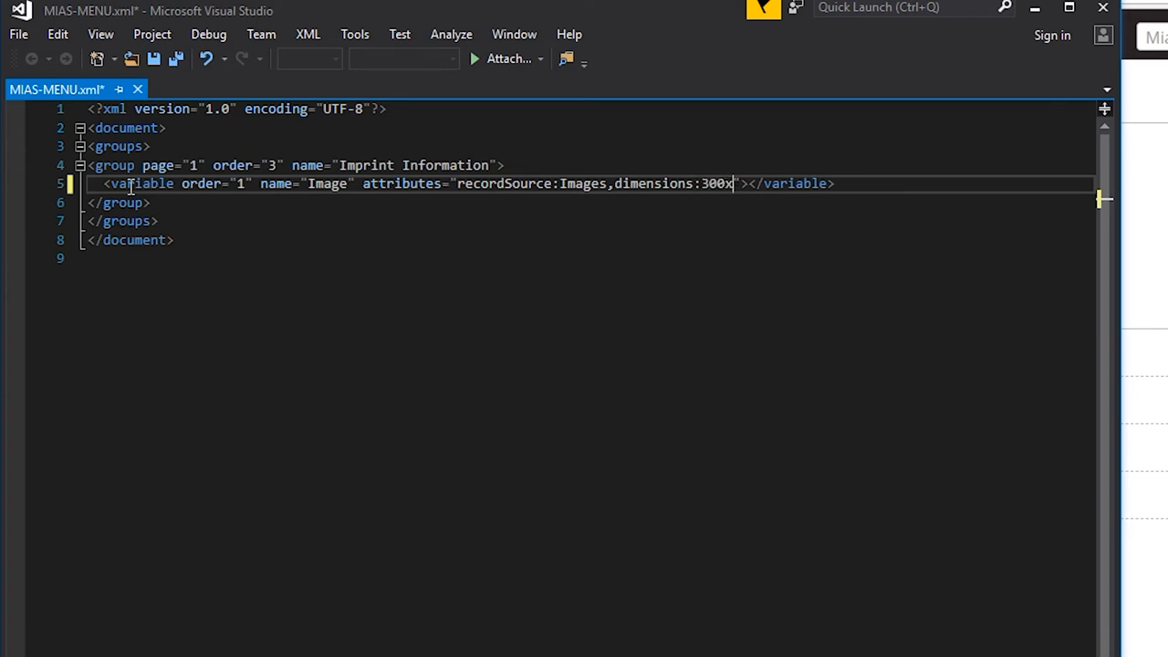
{"action": "type", "text": "300"}
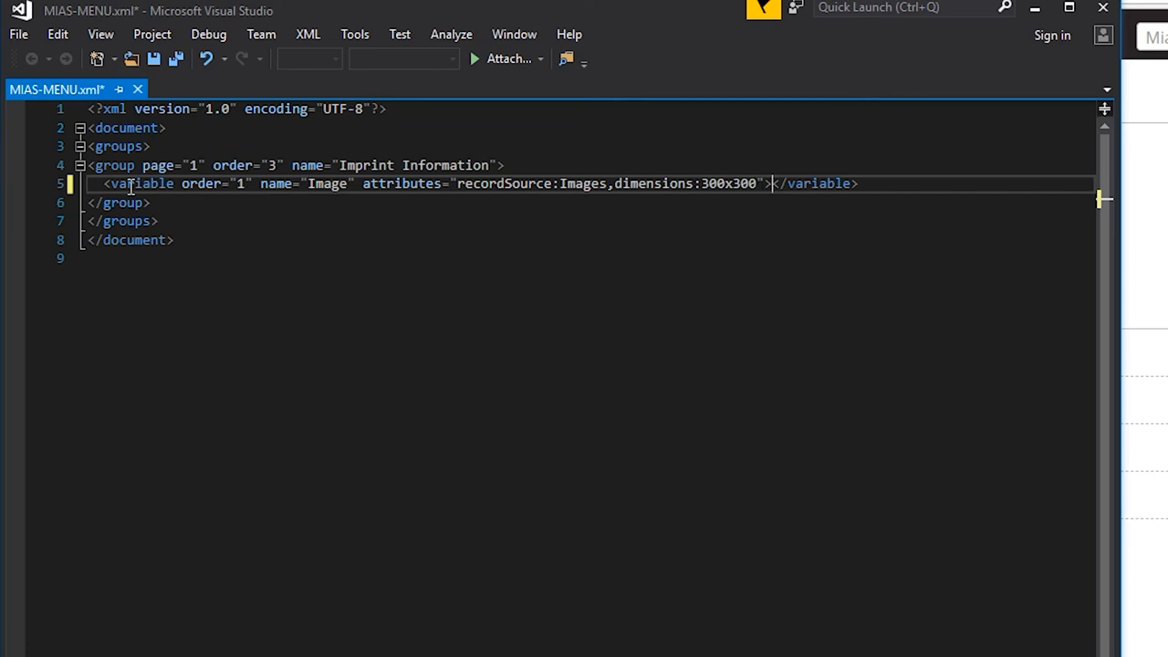
- Add type="imagepicker" to the Image variable and start its caption attribute with "I"
{"action": "type", "text": "type"}
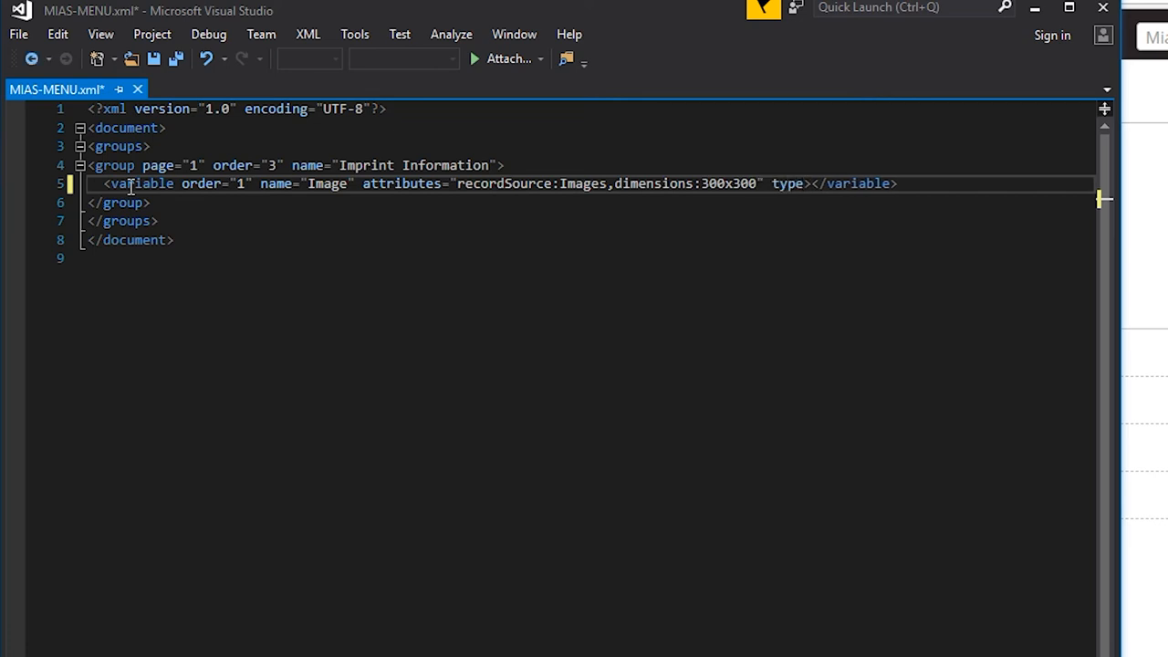
{"action": "type", "text": "image"}
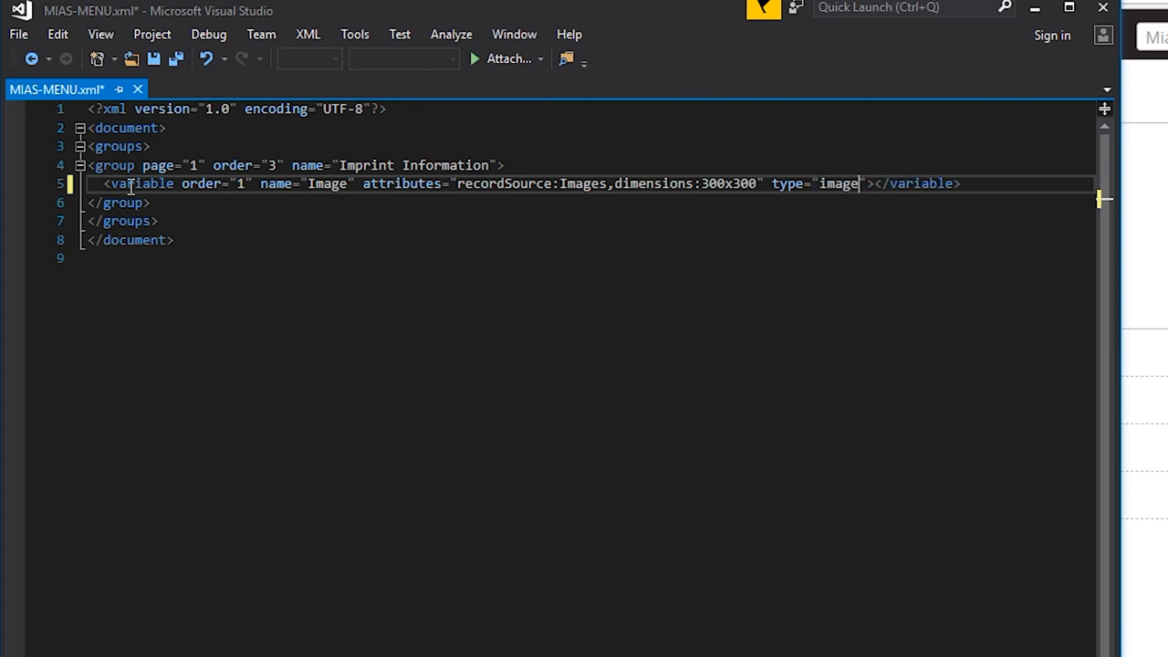
{"action": "type", "text": "picker"}
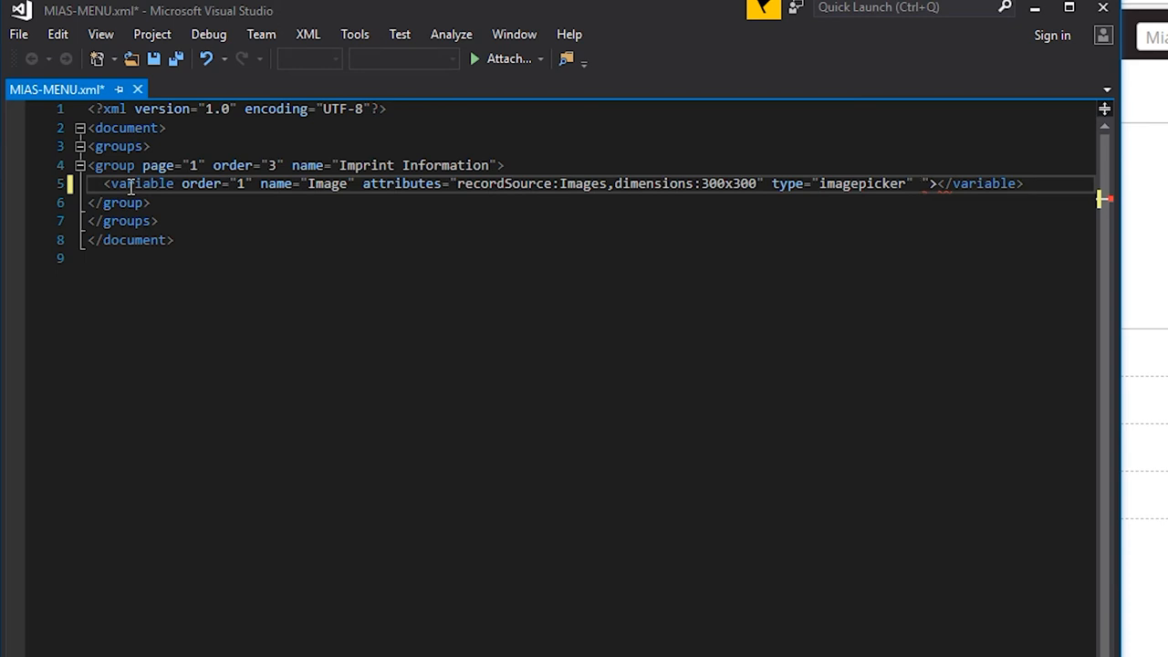
{"action": "type", "text": "caption=\""}
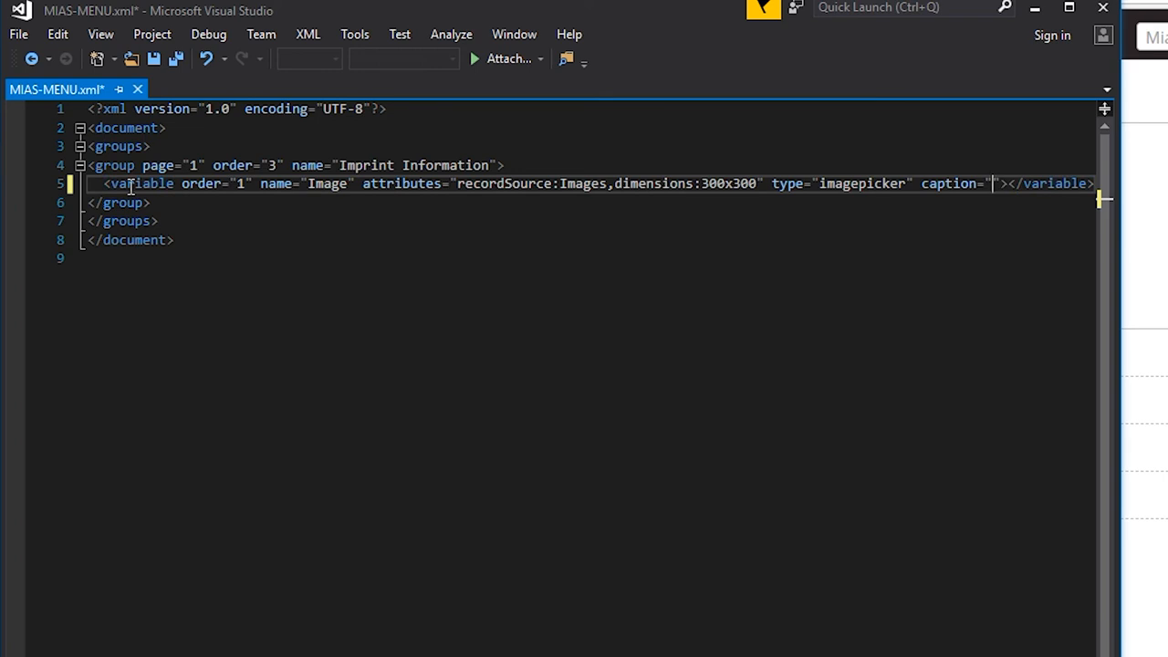
{"action": "type", "text": "I"}
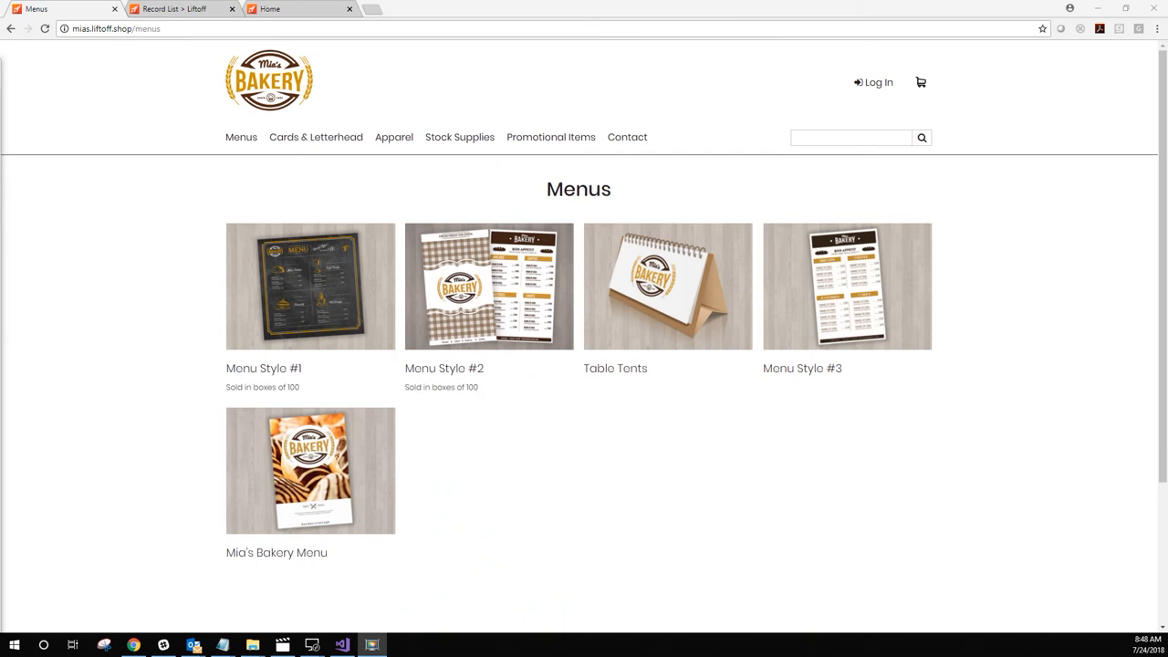
{"action": "mouse_move", "coordinate": [379, 526]}
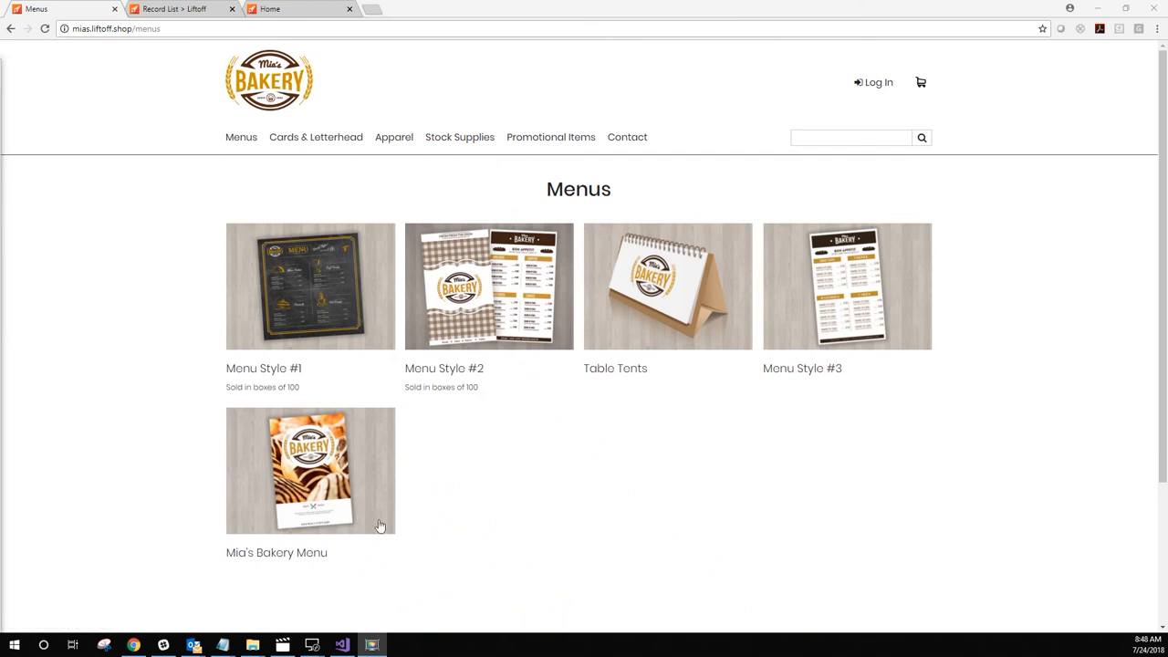
- Start customizing the Mia's Bakery Menu product from the Menus storefront page
{"action": "left_click", "coordinate": [310, 471]}
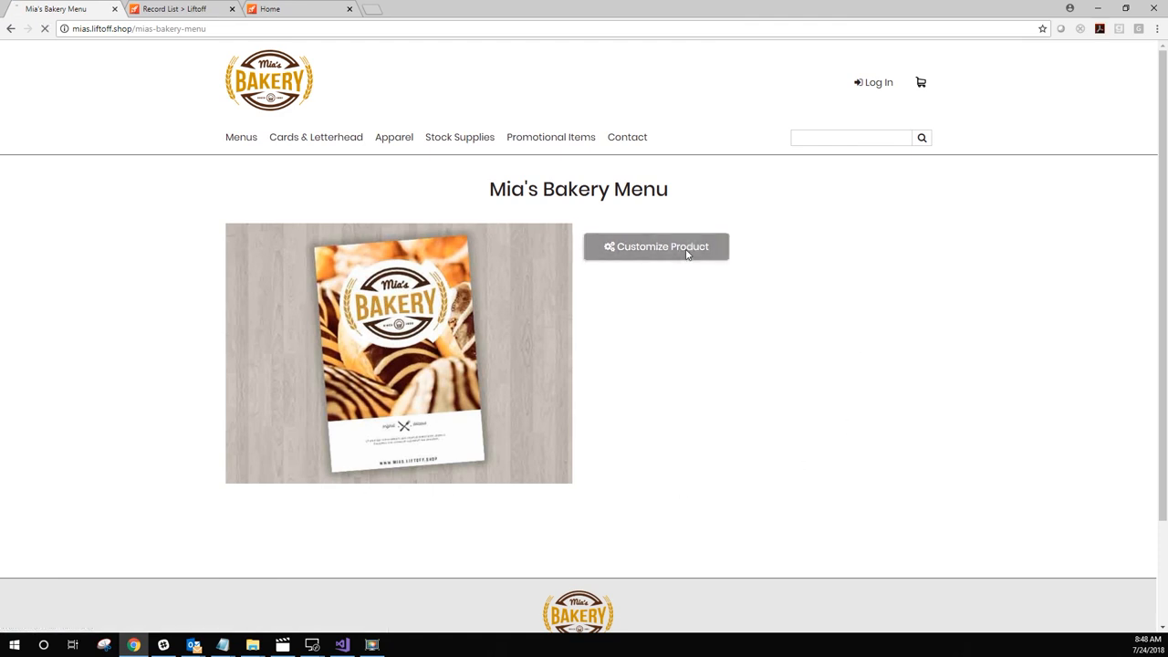
{"action": "left_click", "coordinate": [657, 246]}
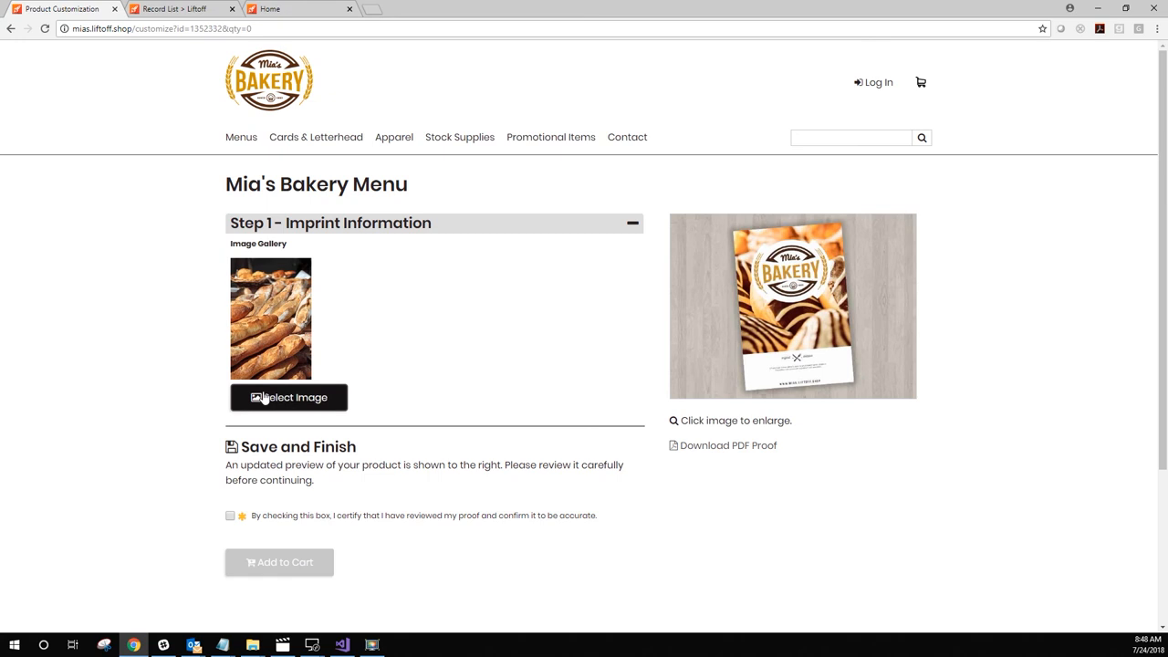
- Replace the menu's gallery image with the striped pastry photo from Summer Images
{"action": "left_click", "coordinate": [288, 398]}
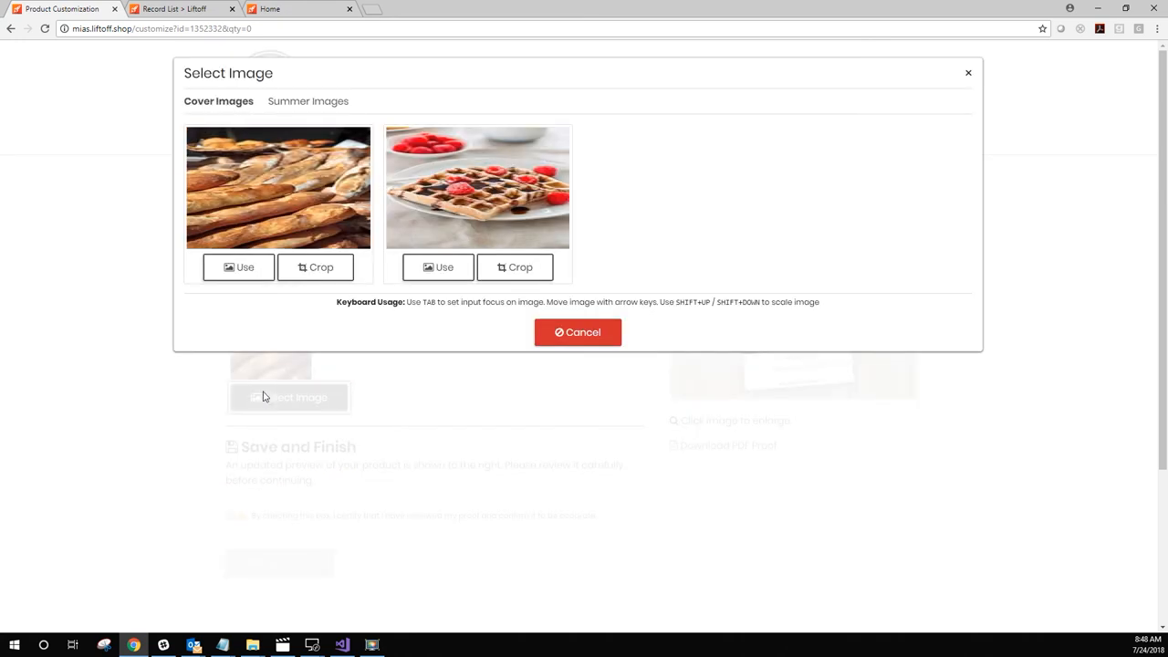
{"action": "mouse_move", "coordinate": [351, 426]}
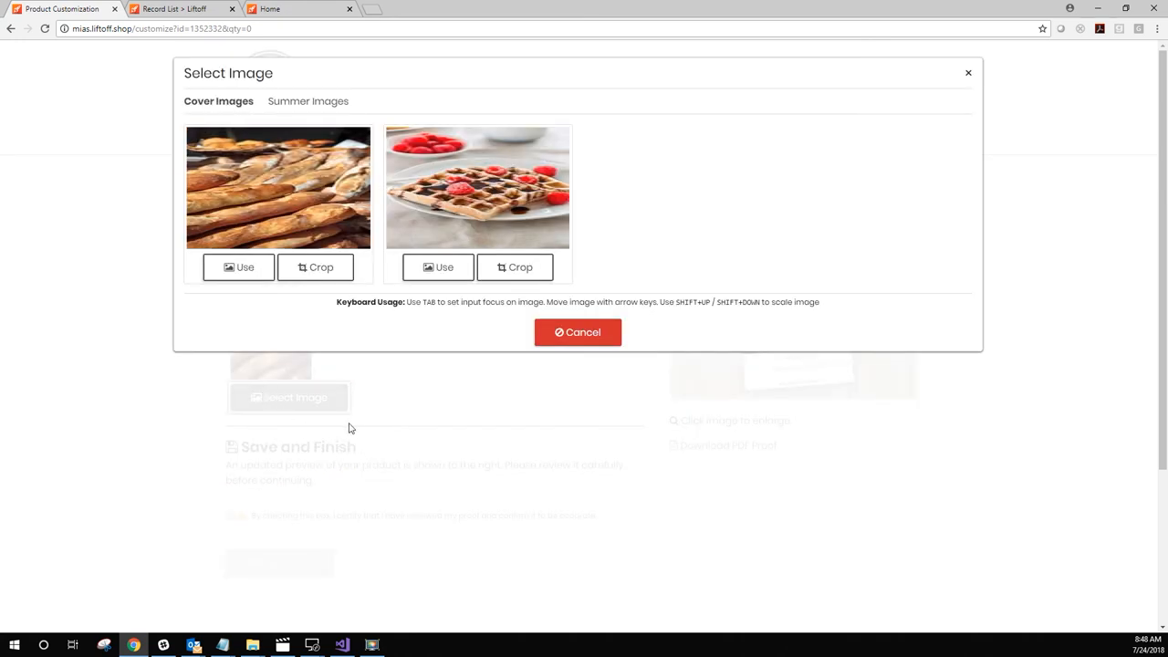
{"action": "mouse_move", "coordinate": [268, 146]}
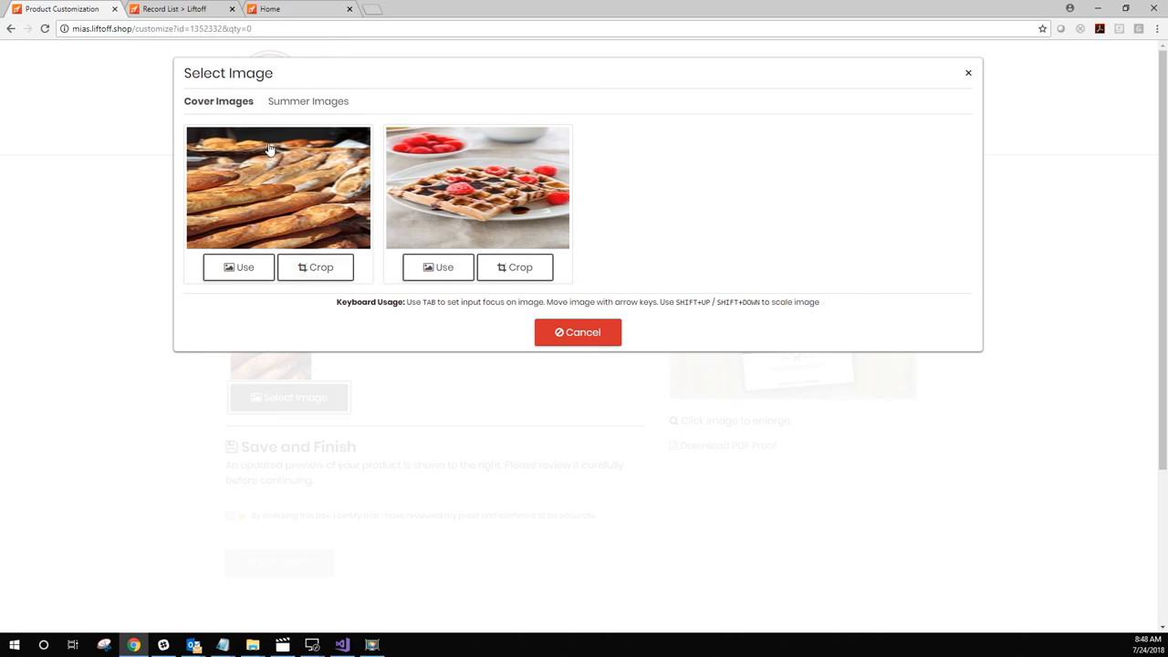
{"action": "left_click", "coordinate": [308, 100]}
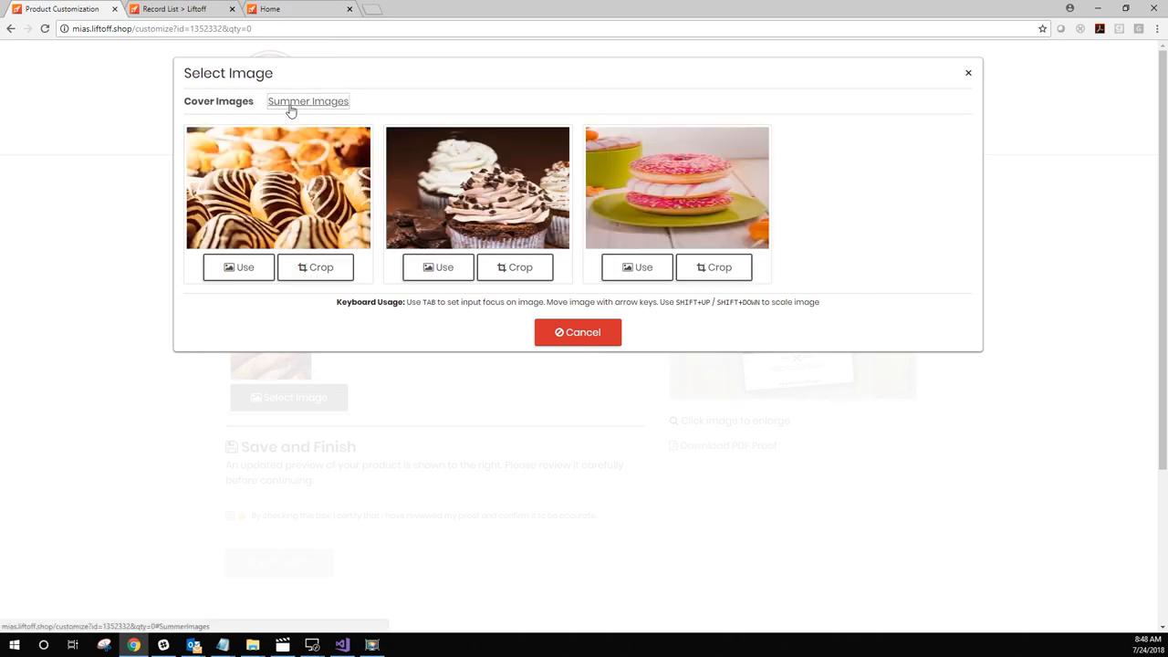
{"action": "left_click", "coordinate": [306, 102]}
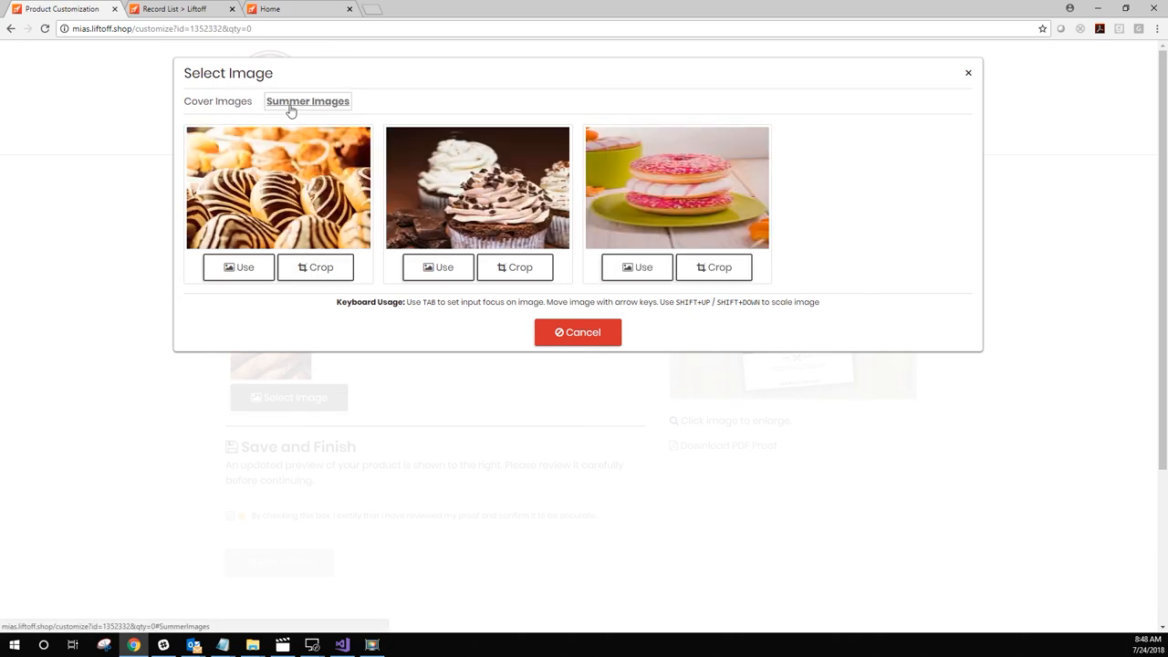
{"action": "left_click", "coordinate": [237, 266]}
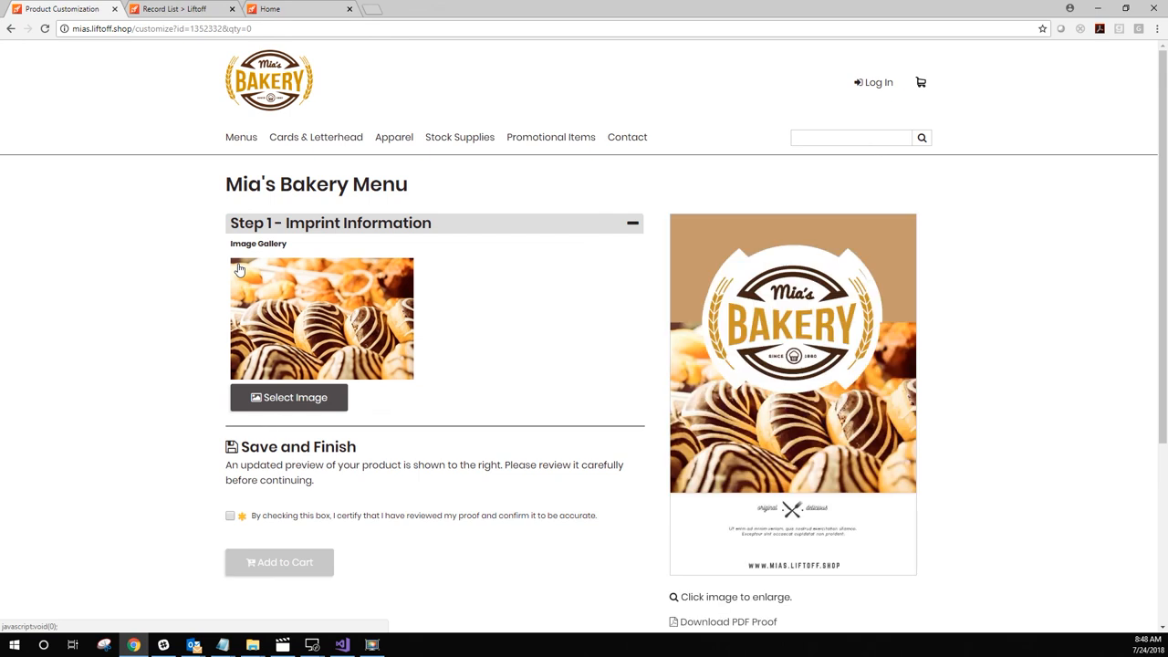
- Swap the menu image to the waffle photo and bring the image choices back up
{"action": "left_click", "coordinate": [288, 398]}
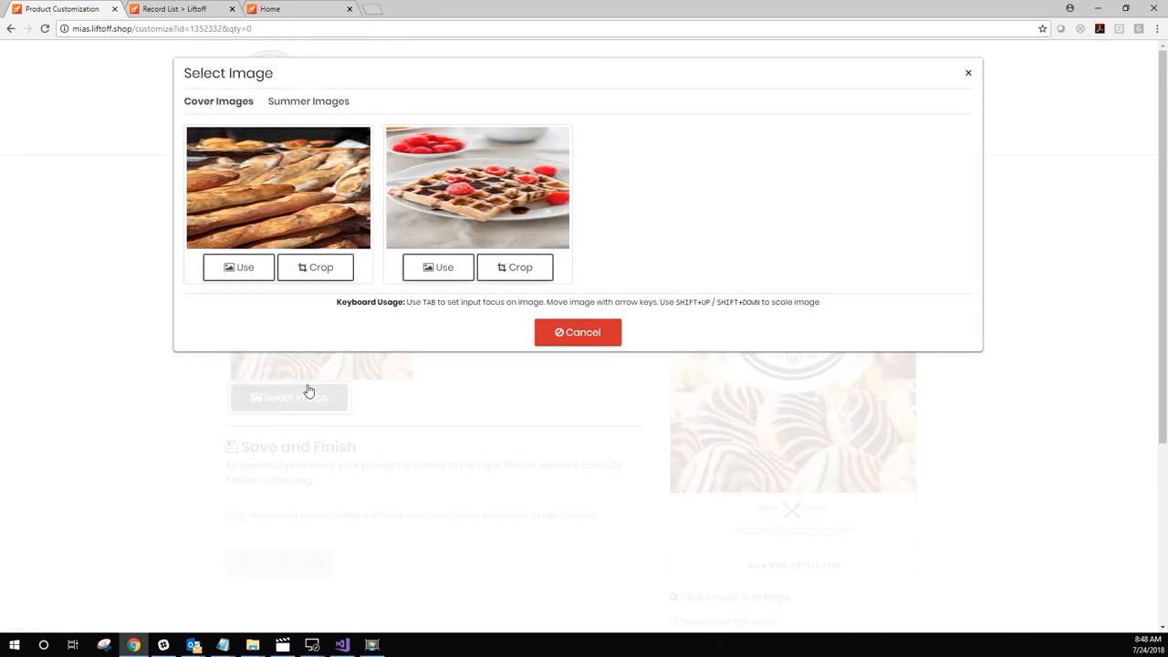
{"action": "left_click", "coordinate": [437, 266]}
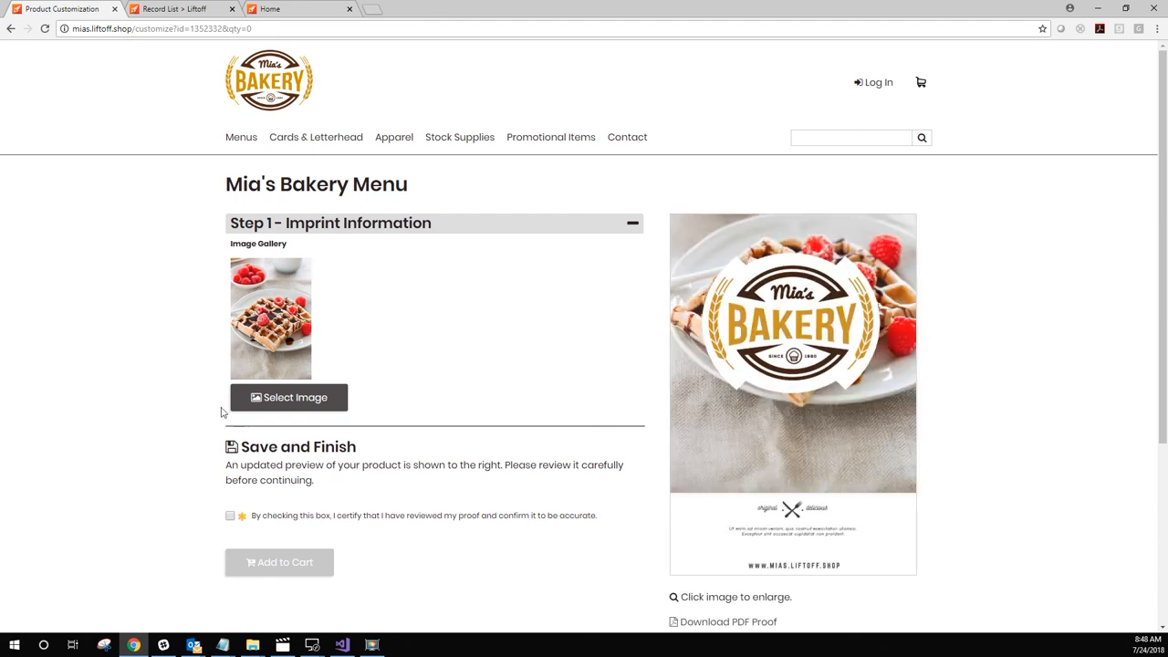
{"action": "left_click", "coordinate": [289, 398]}
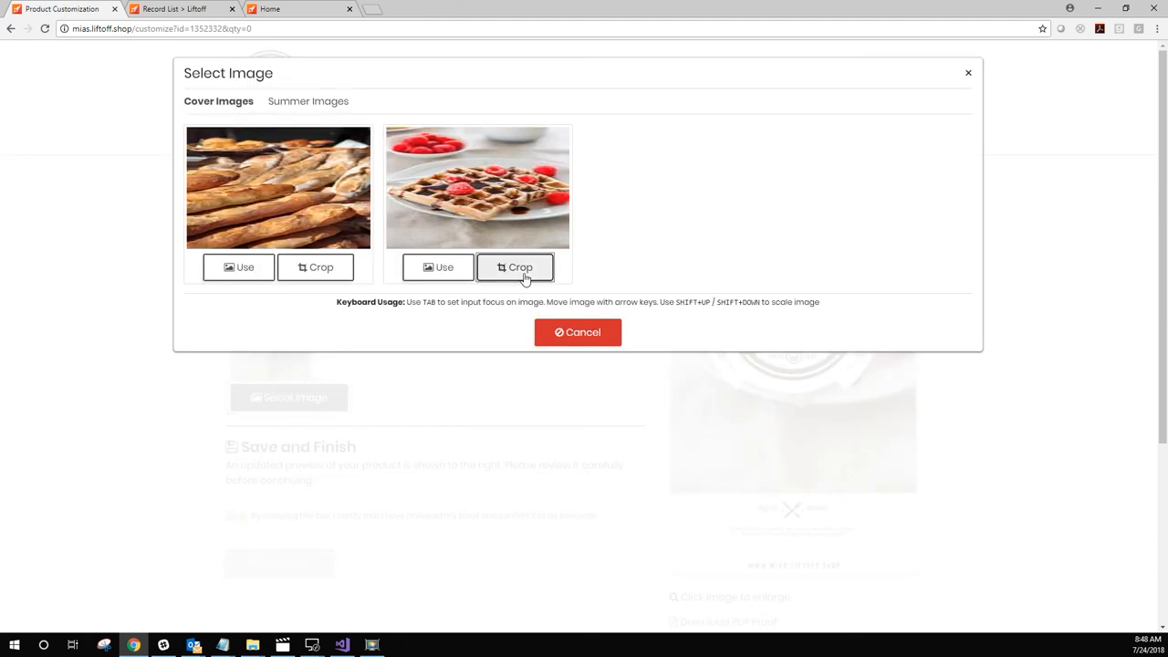
- Crop the waffle photo zoomed in on the raspberries and apply it to the menu
{"action": "left_click", "coordinate": [514, 266]}
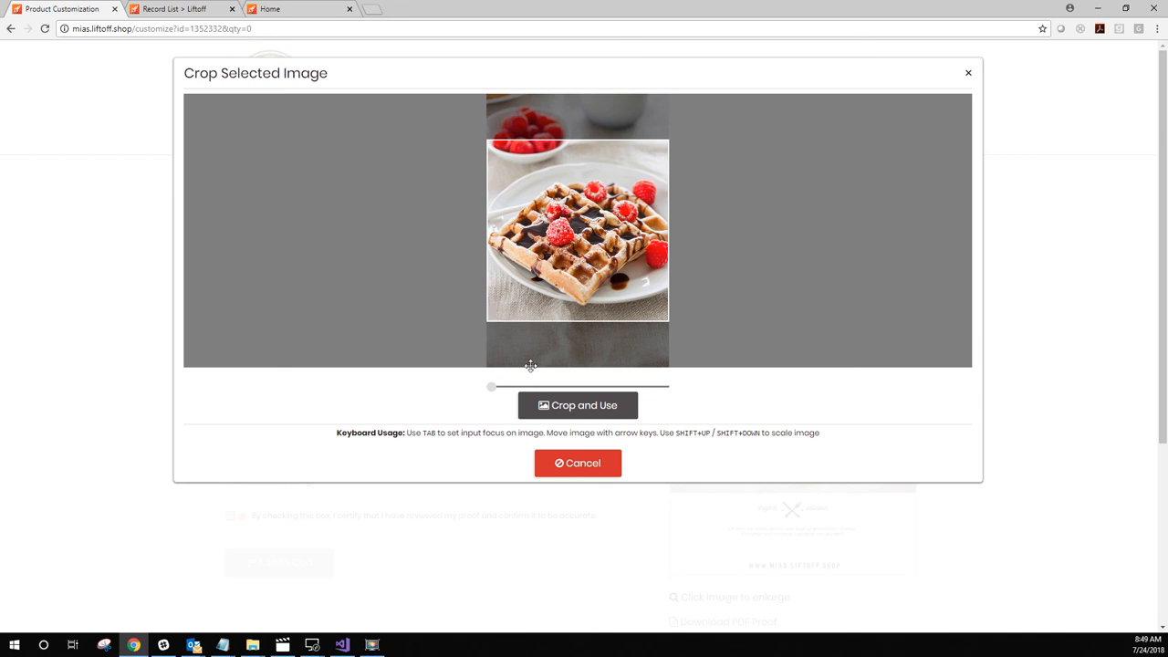
{"action": "left_click_drag", "start_coordinate": [491, 387], "coordinate": [509, 387]}
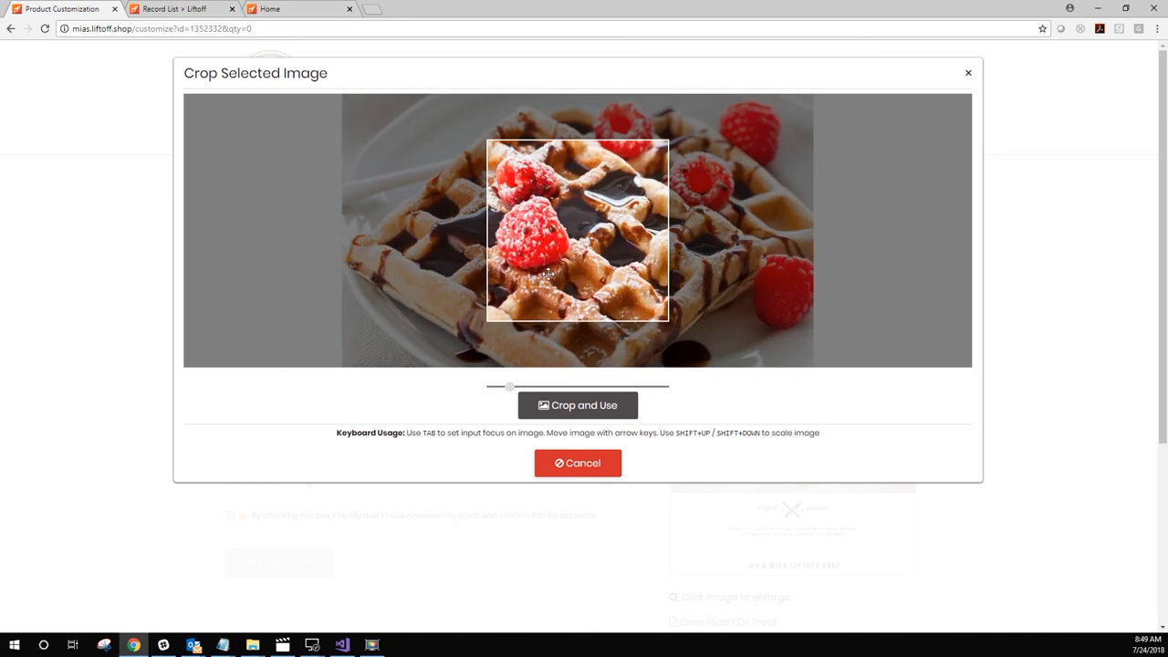
{"action": "left_click", "coordinate": [576, 405]}
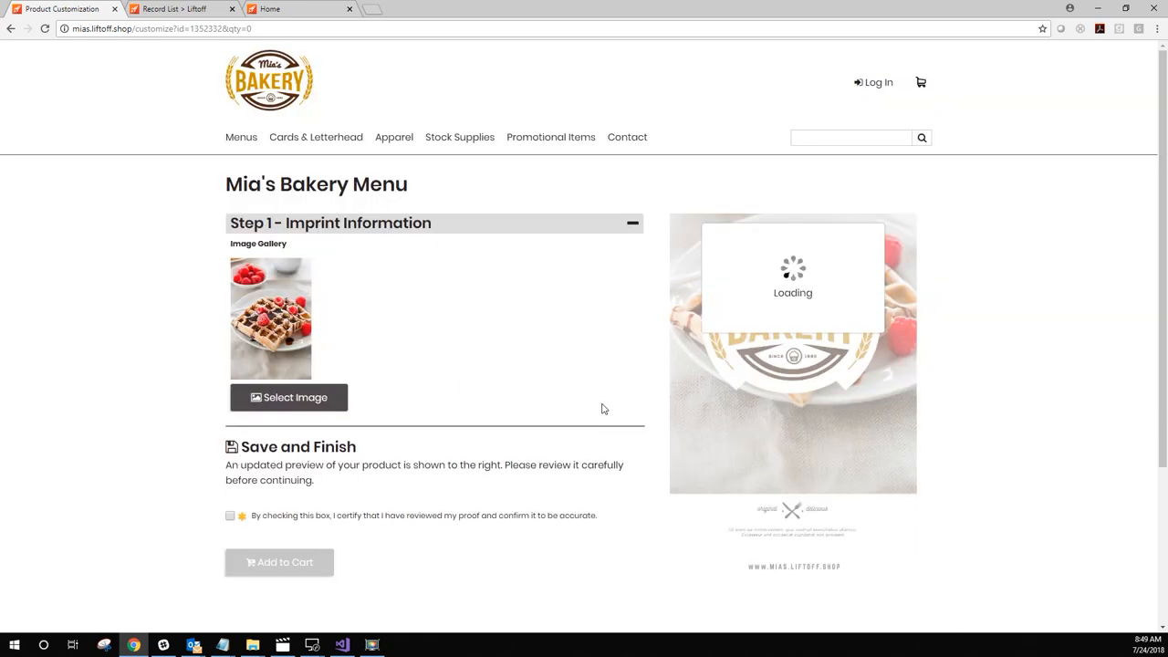